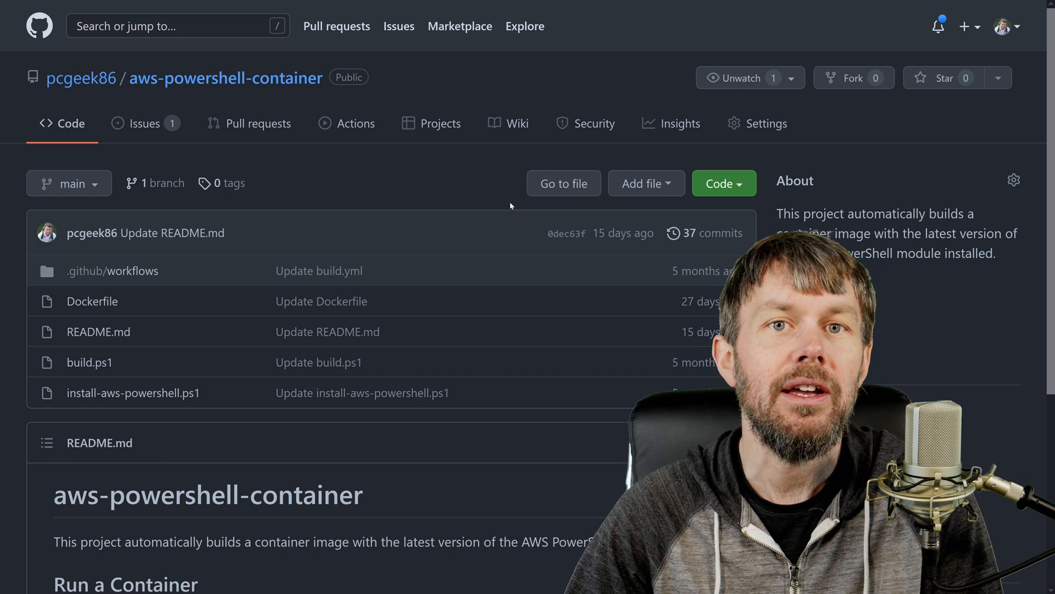
mouse_move(491, 185)
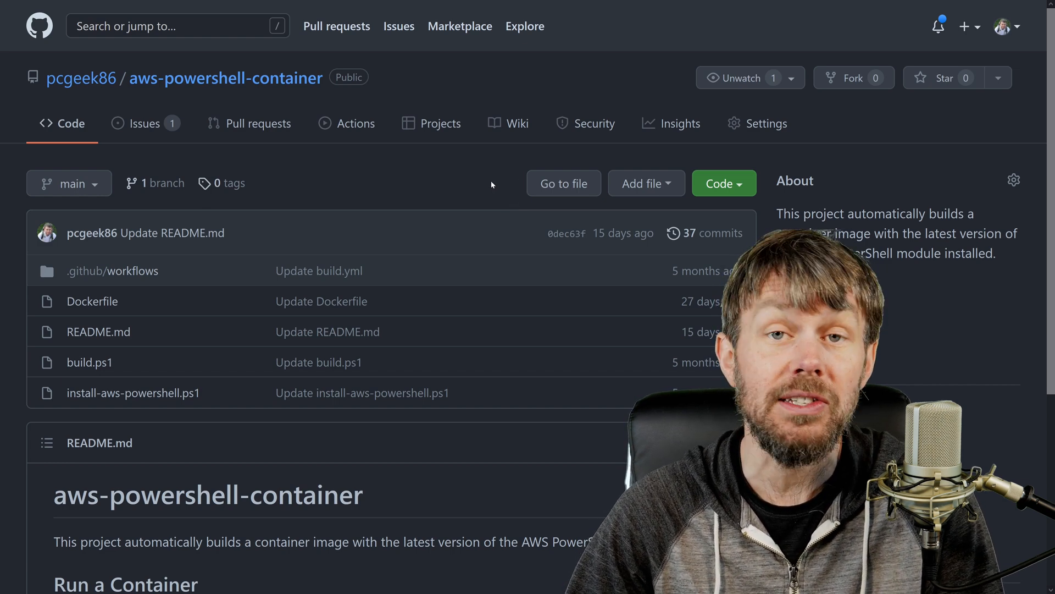
mouse_move(407, 188)
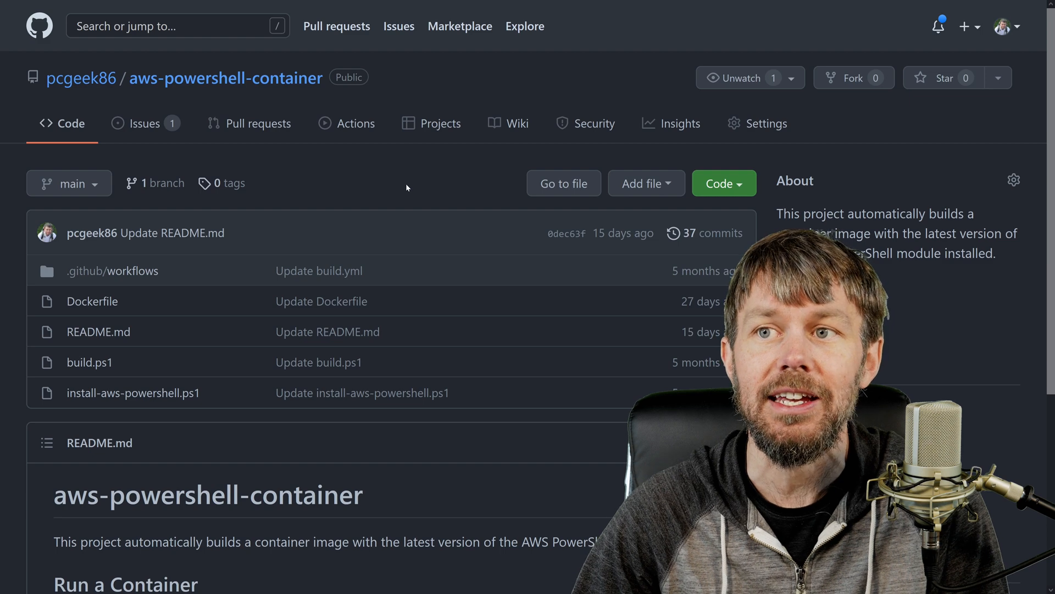
mouse_move(172, 94)
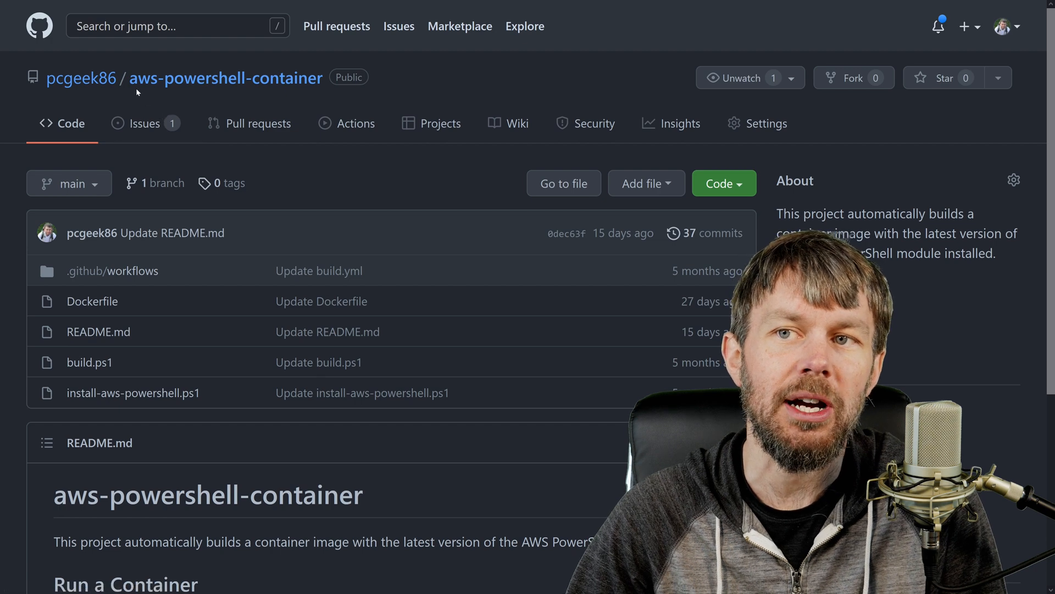
mouse_move(401, 93)
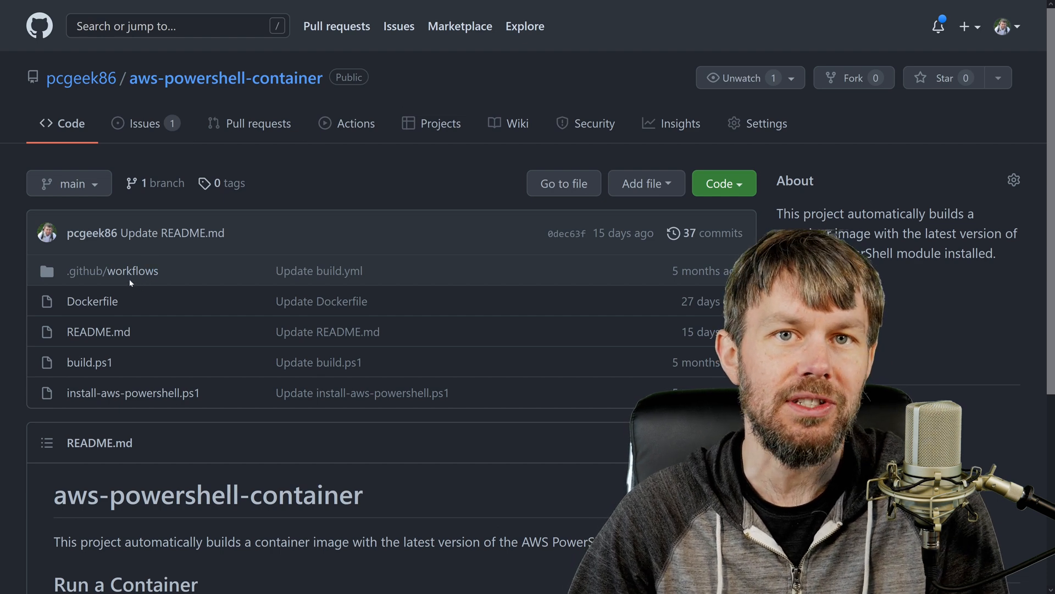
mouse_move(132, 271)
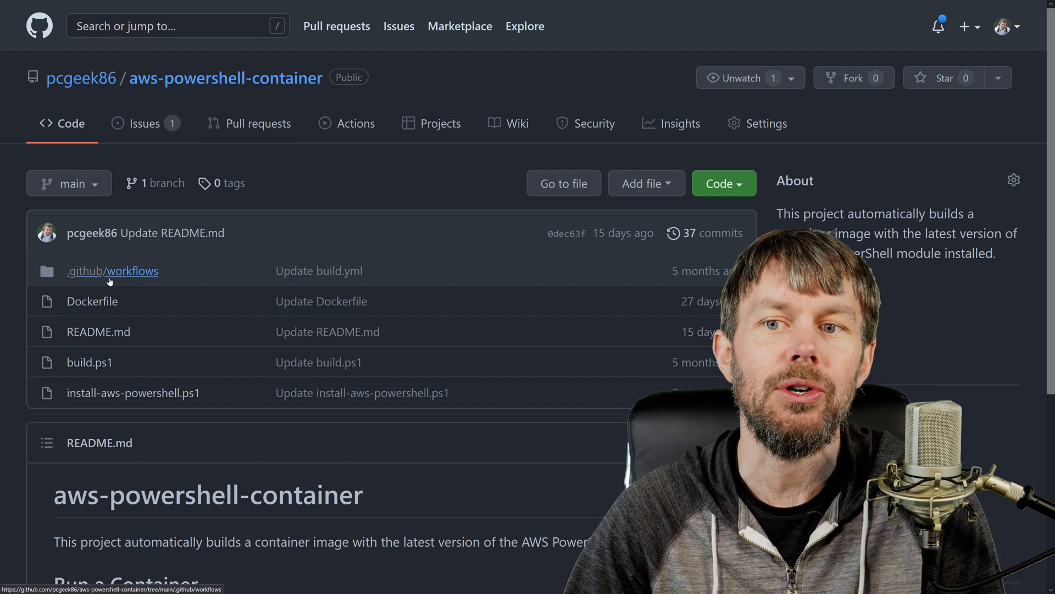
- Browse the repository's workflows folder on GitHub
left_click(132, 271)
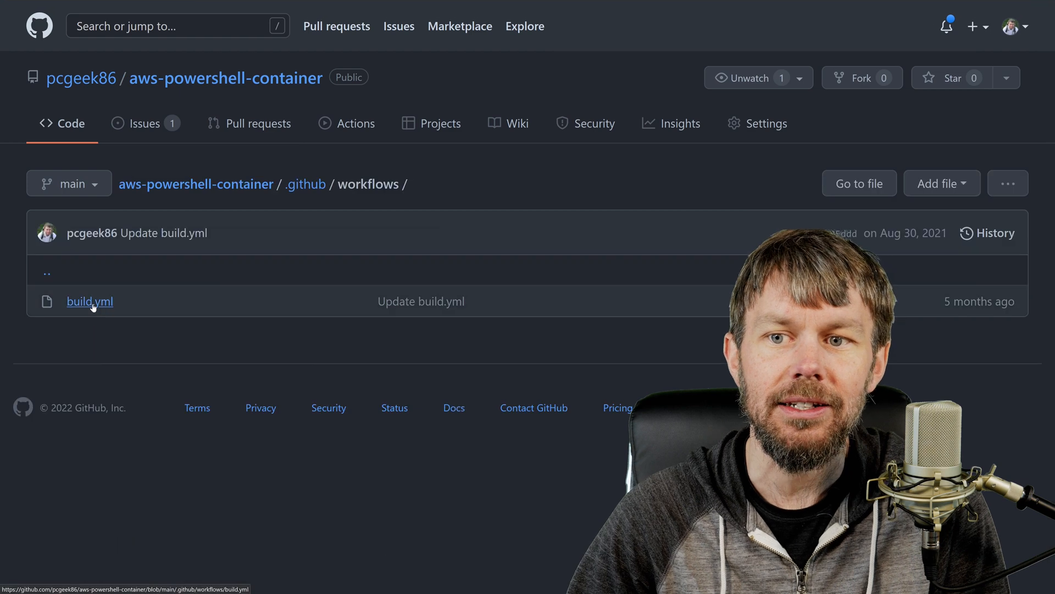
left_click(90, 301)
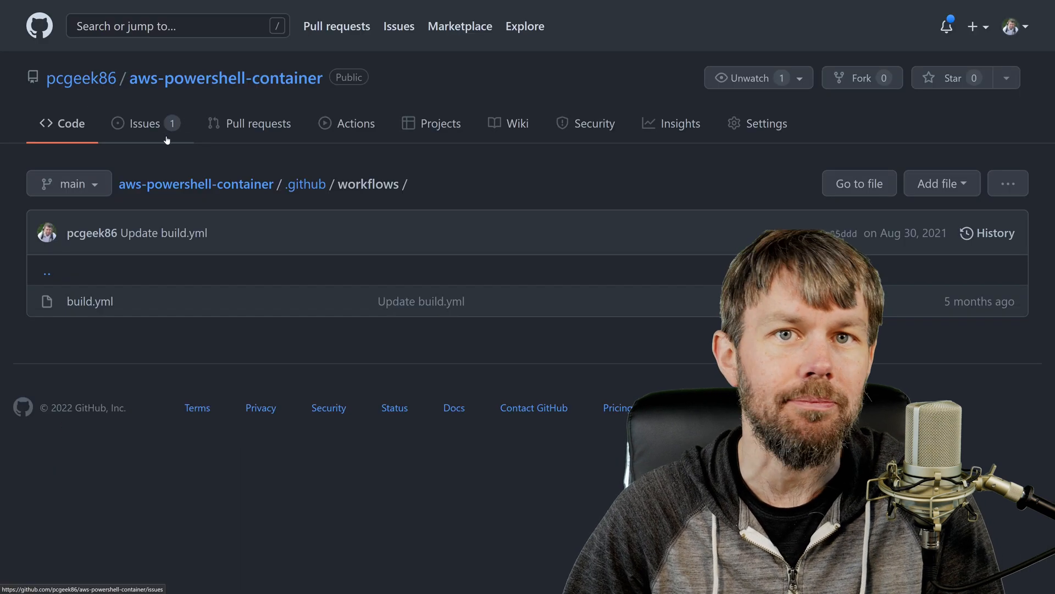
mouse_move(127, 169)
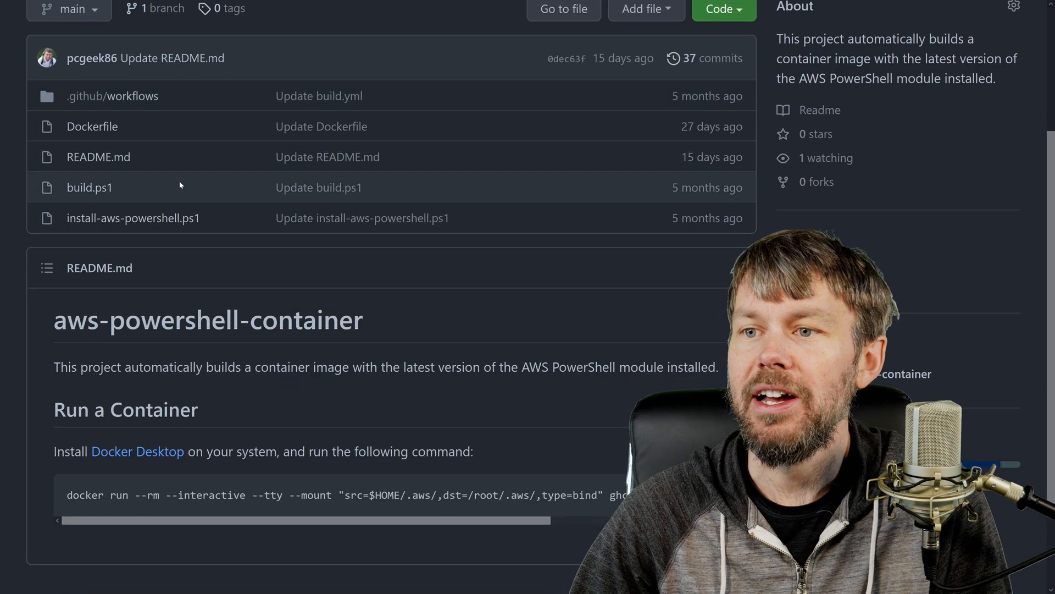
scroll("down", 3)
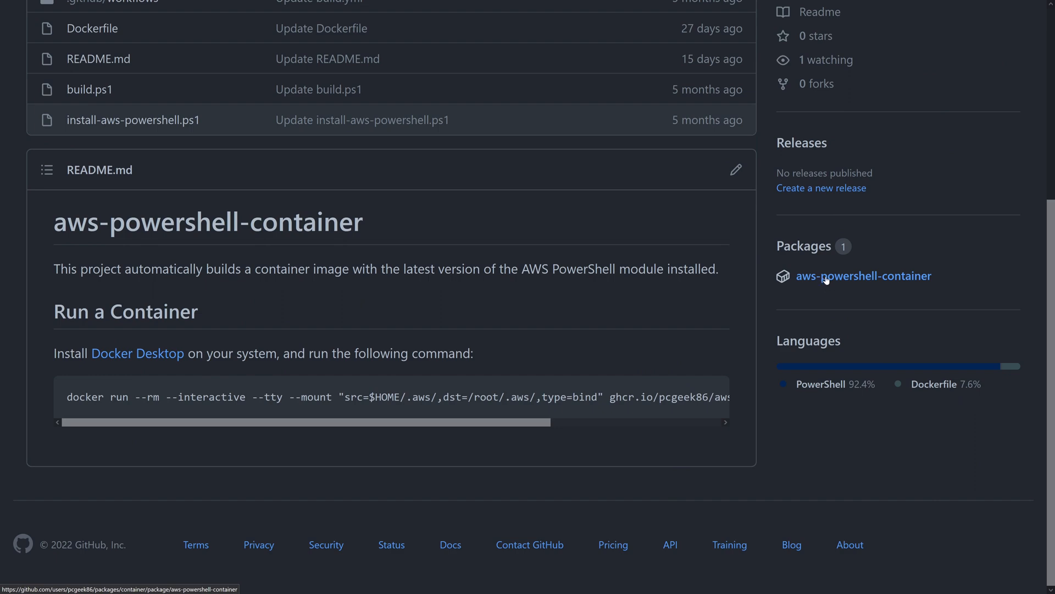
- Copy the aws-powershell-container 4.1.17.0 docker pull command, then switch to the terminal
left_click(864, 276)
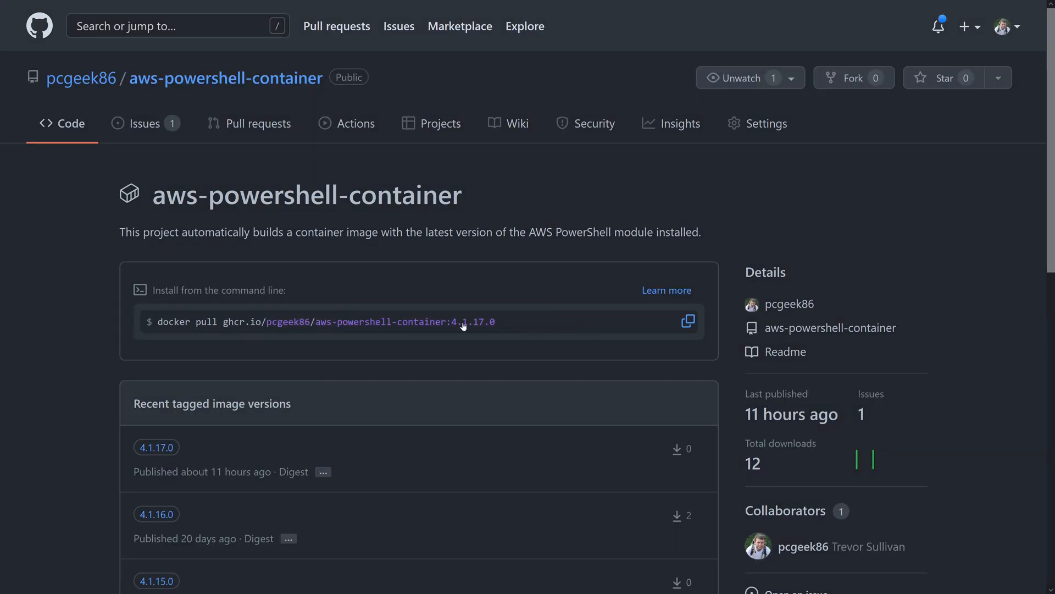
scroll("down", 3)
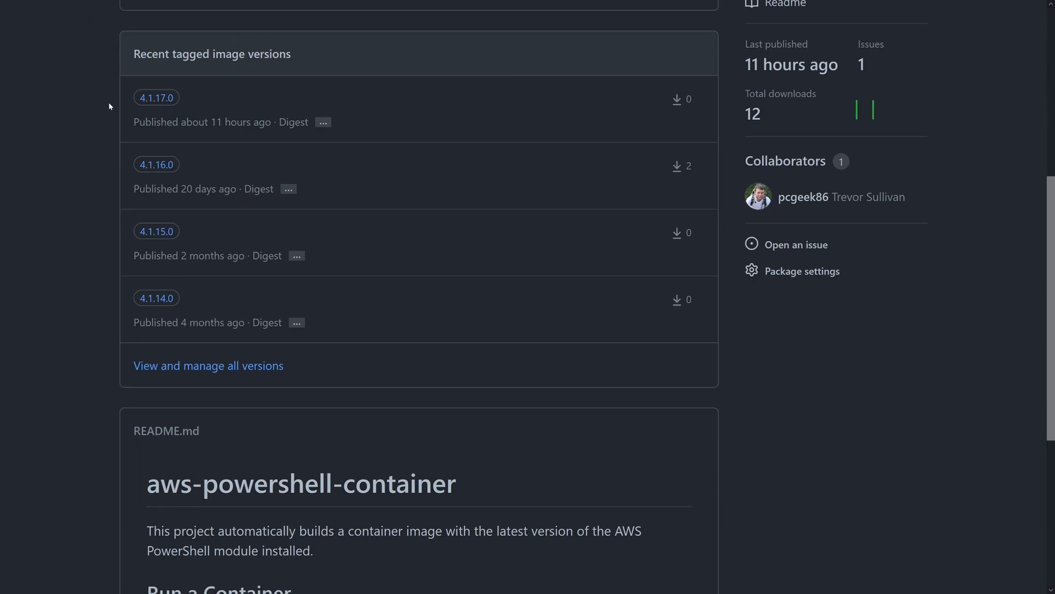
mouse_move(106, 174)
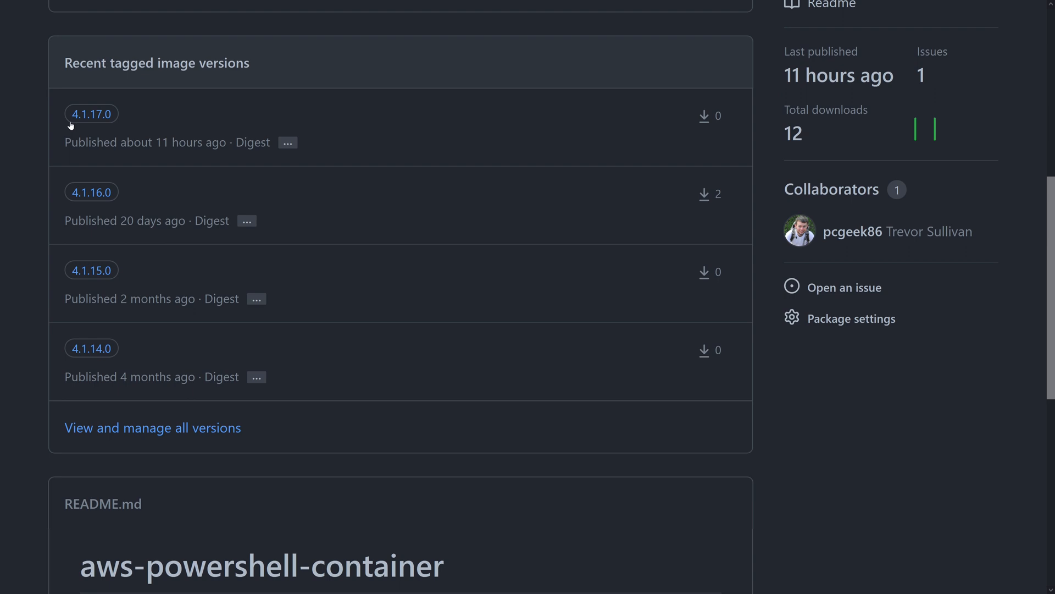
mouse_move(112, 248)
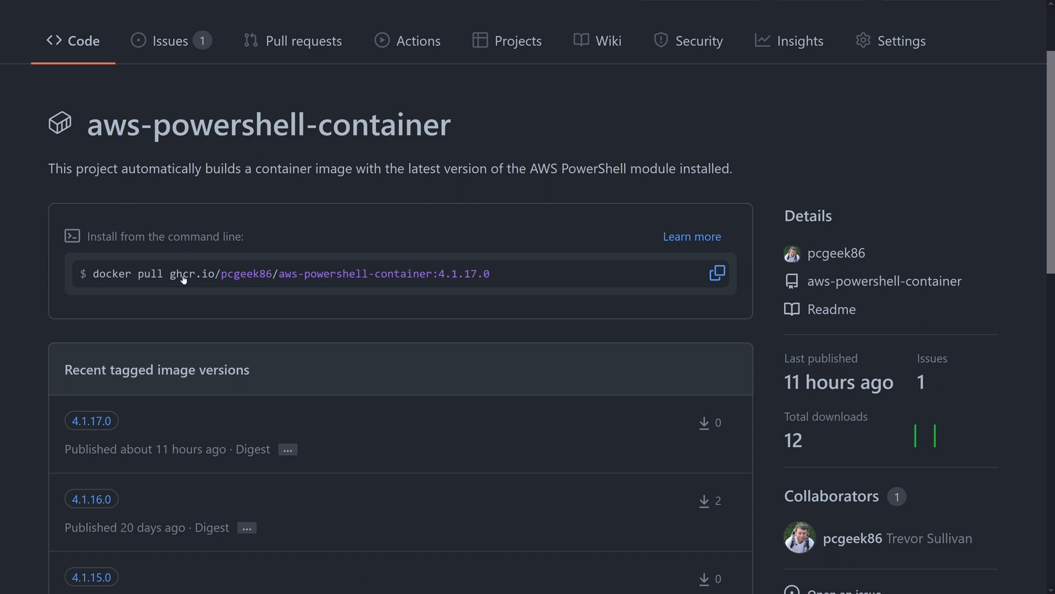
left_click(716, 273)
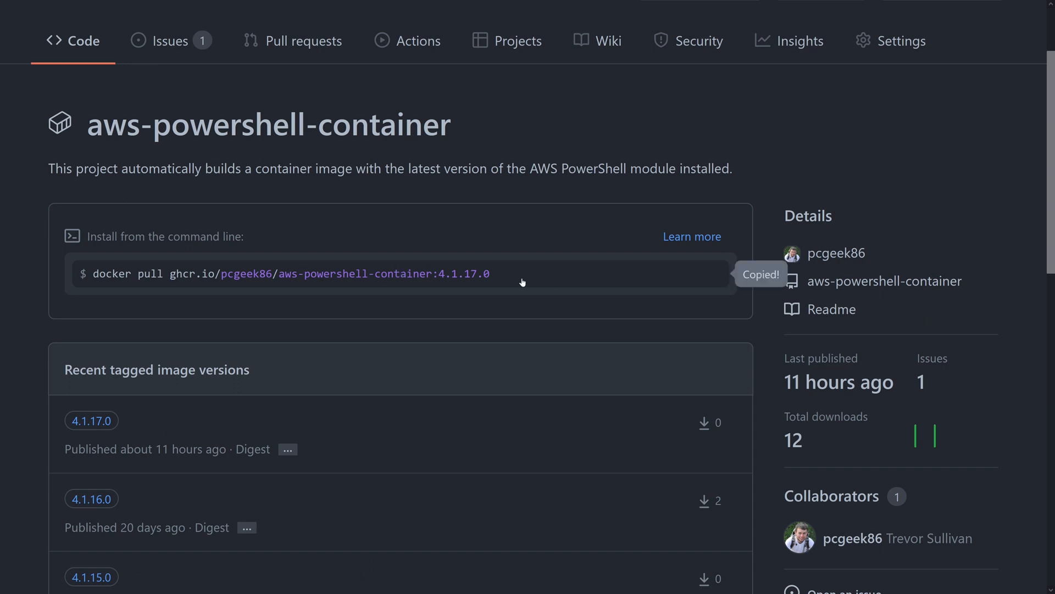
left_click(453, 582)
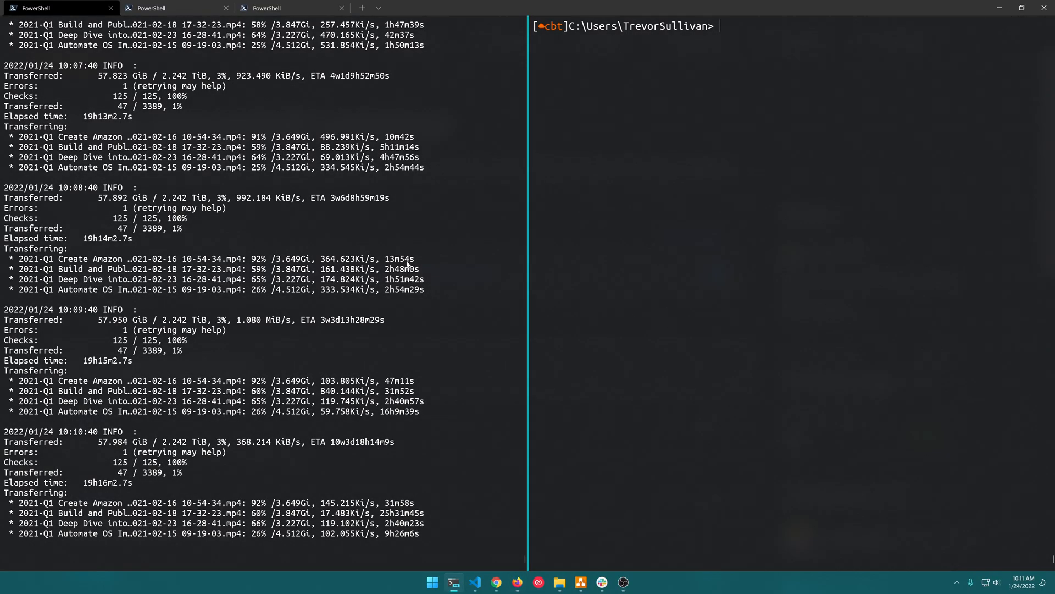
mouse_move(246, 249)
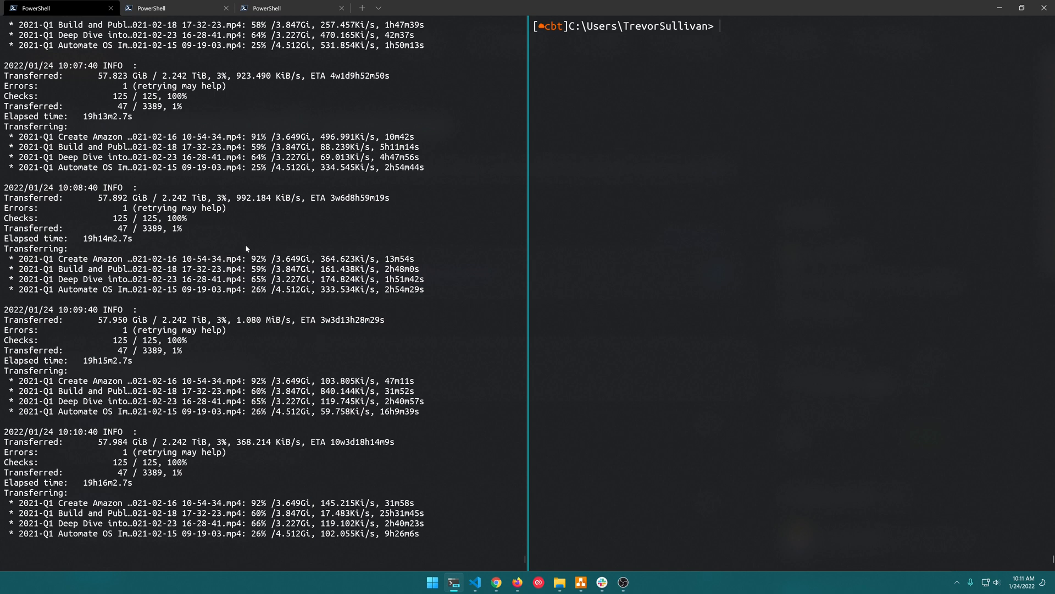
mouse_move(211, 112)
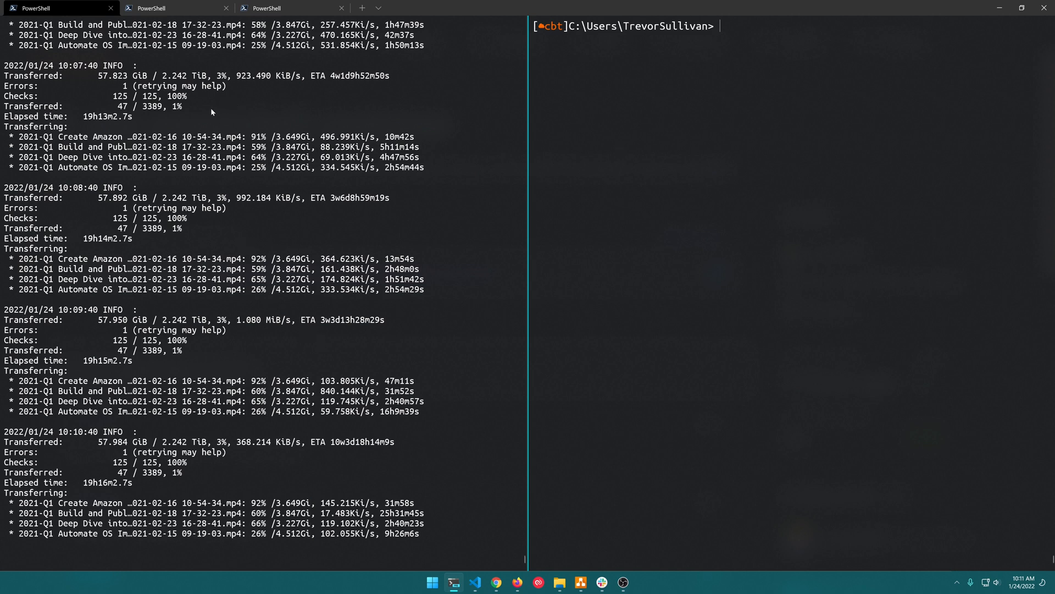
mouse_move(133, 224)
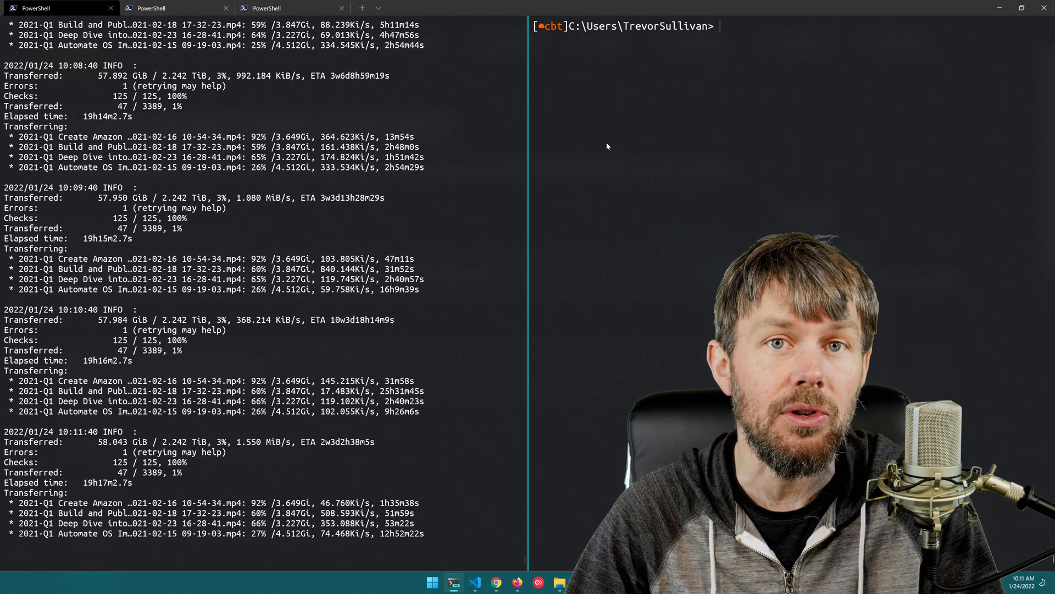
mouse_move(696, 92)
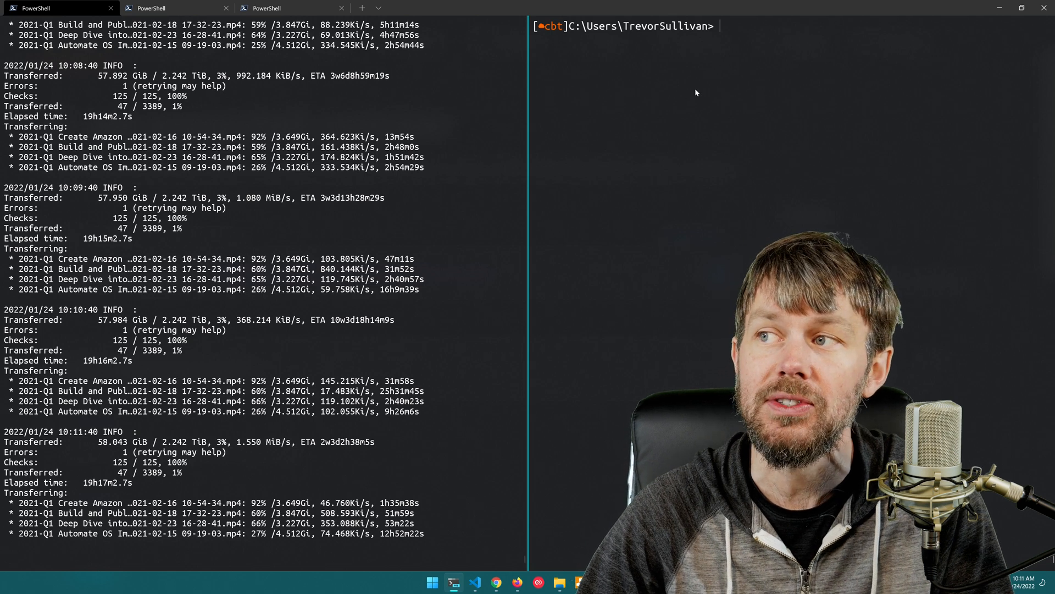
type("docker pul")
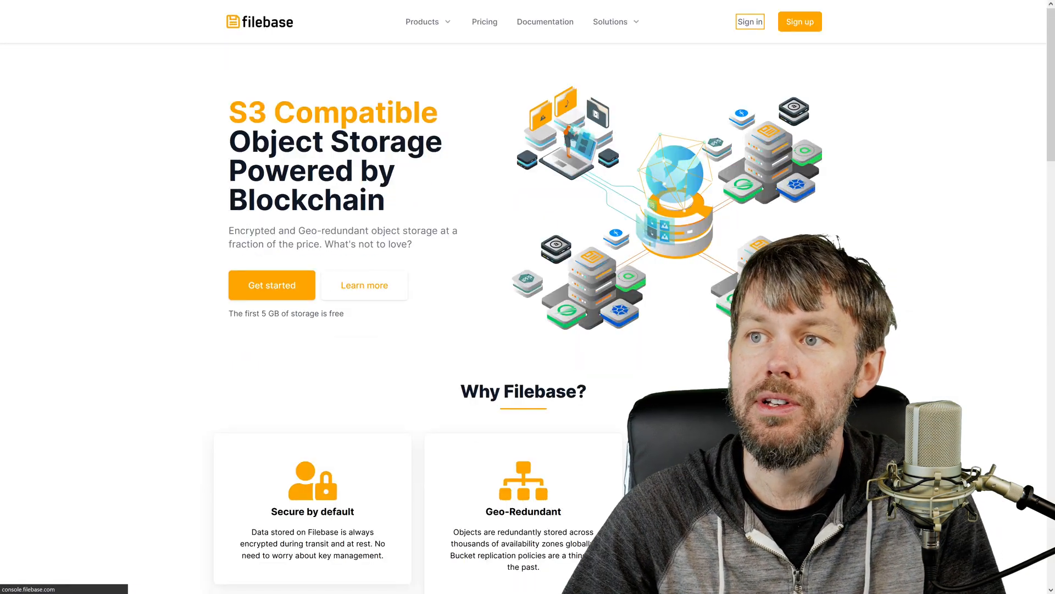
- Sign in to Filebase and check the dashboard's 87.6 GB total storage
left_click(749, 21)
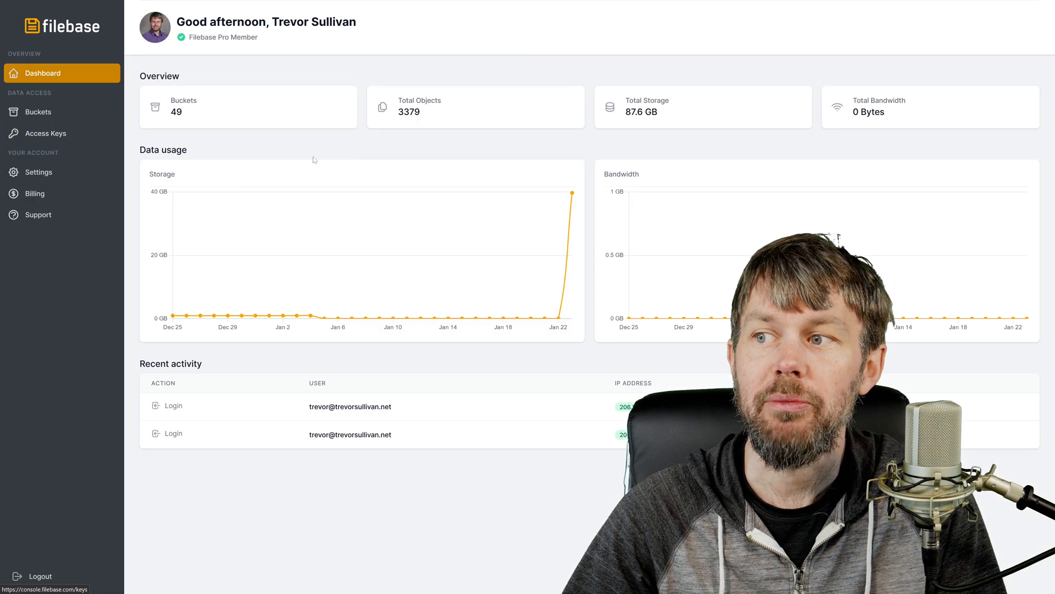
mouse_move(401, 156)
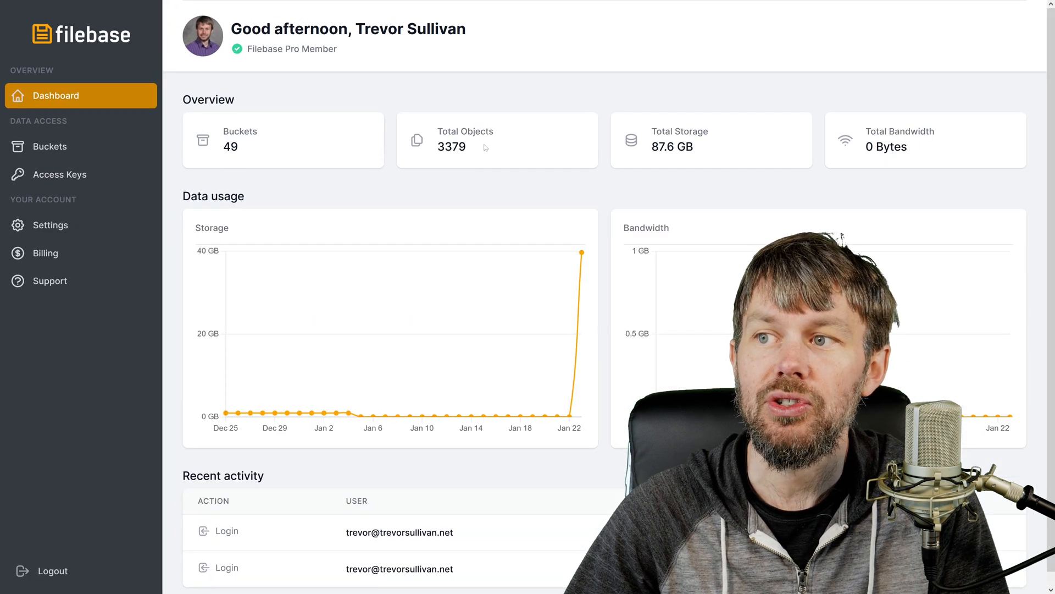
double_click(670, 146)
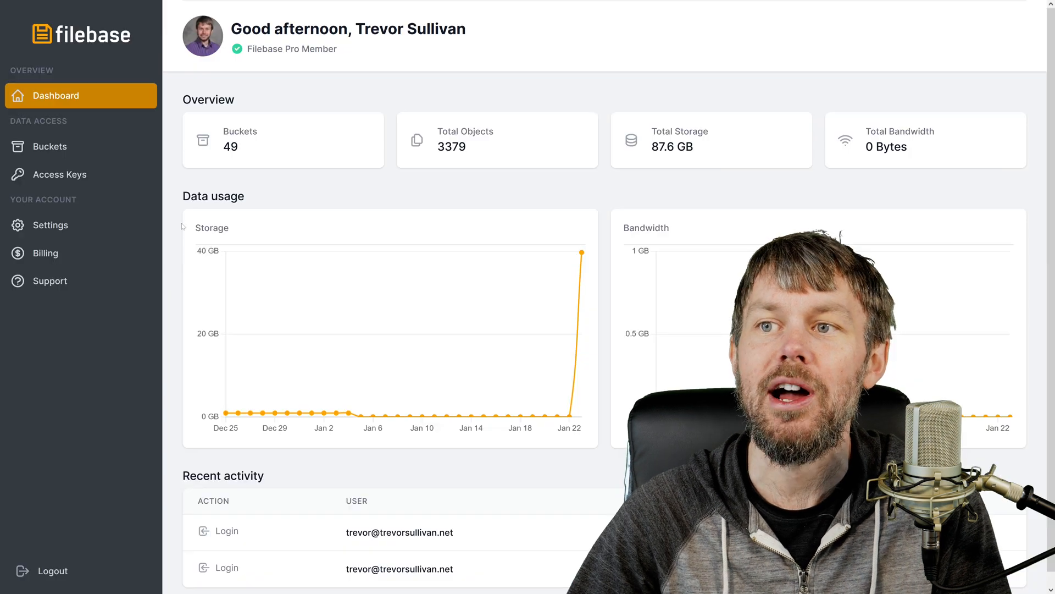
mouse_move(179, 240)
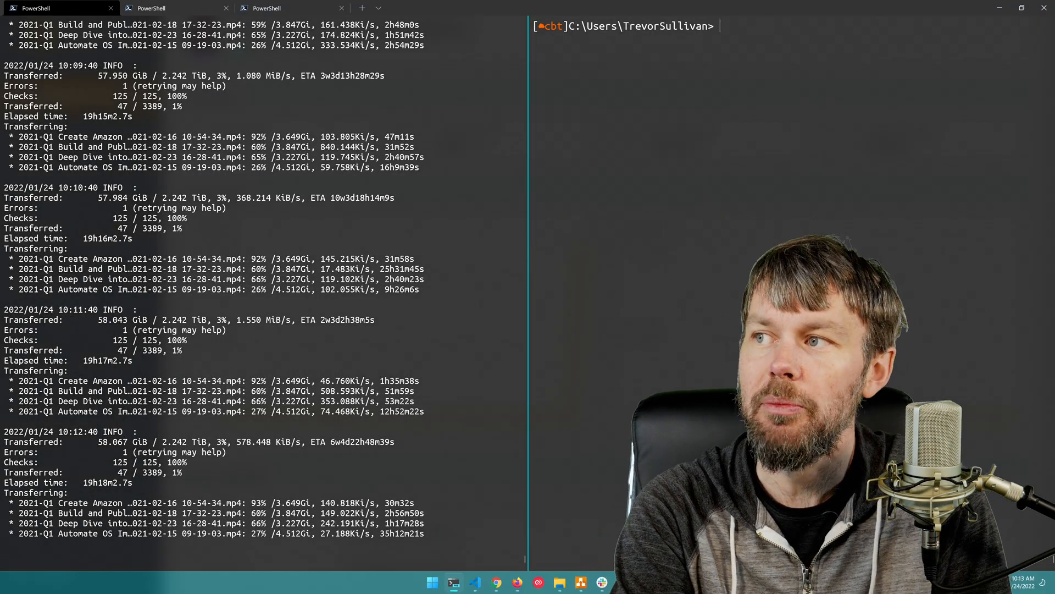
- Run the aws-powershell-container:4.1.17.0 image interactively with --rm
type("docker ghcr.io/pcgeek86/aws-powershell-container:4.1.17.0")
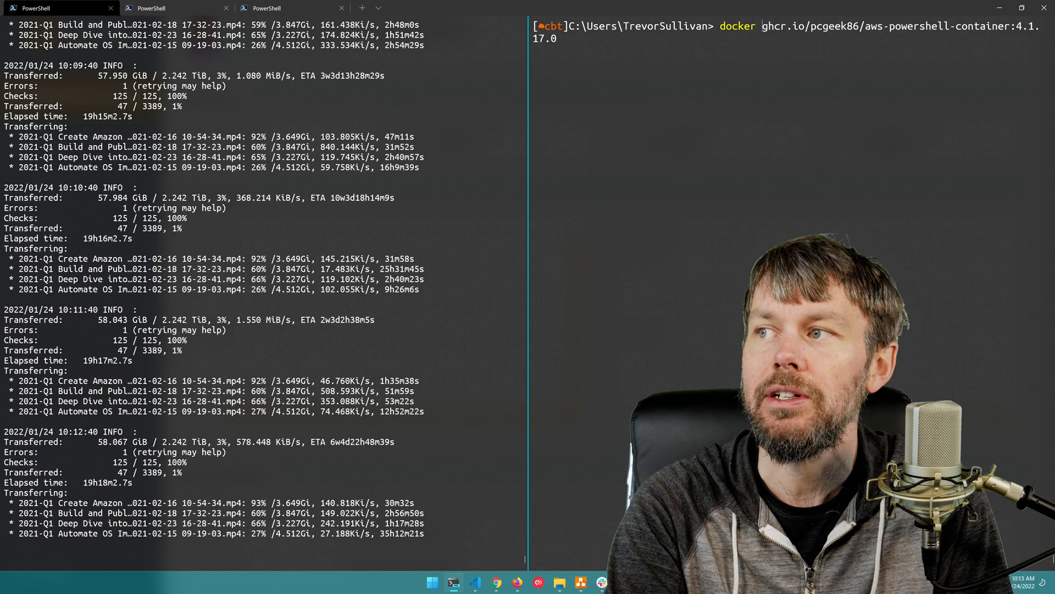
type("run")
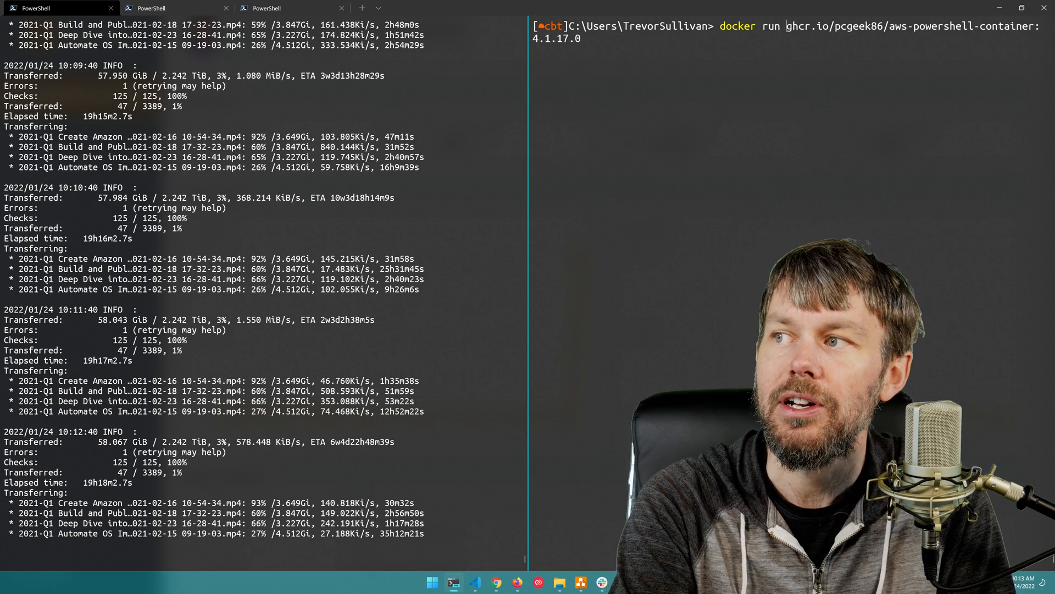
type("--interactive --tty")
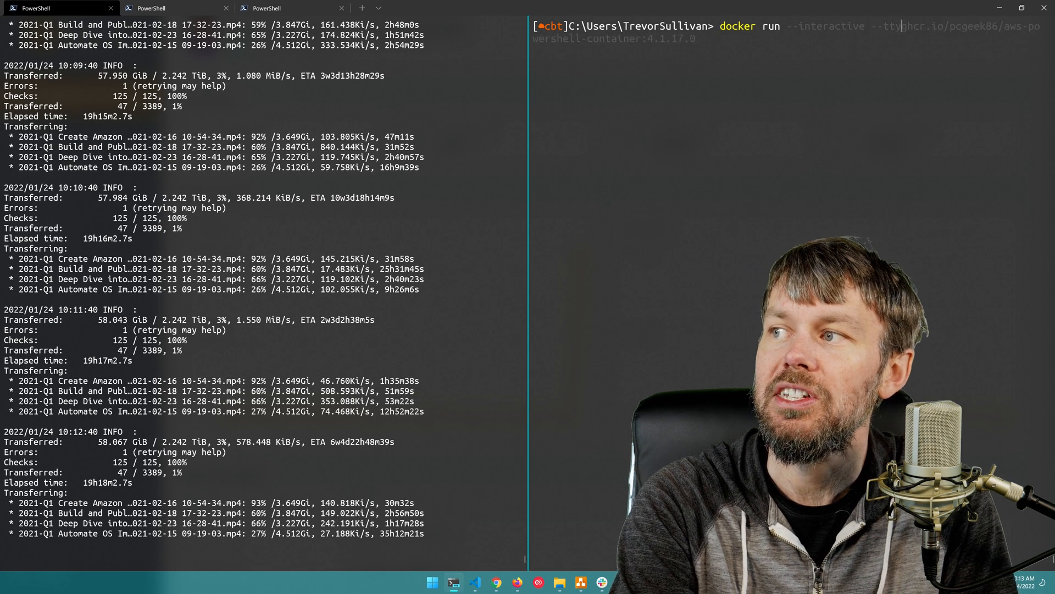
type("--rm")
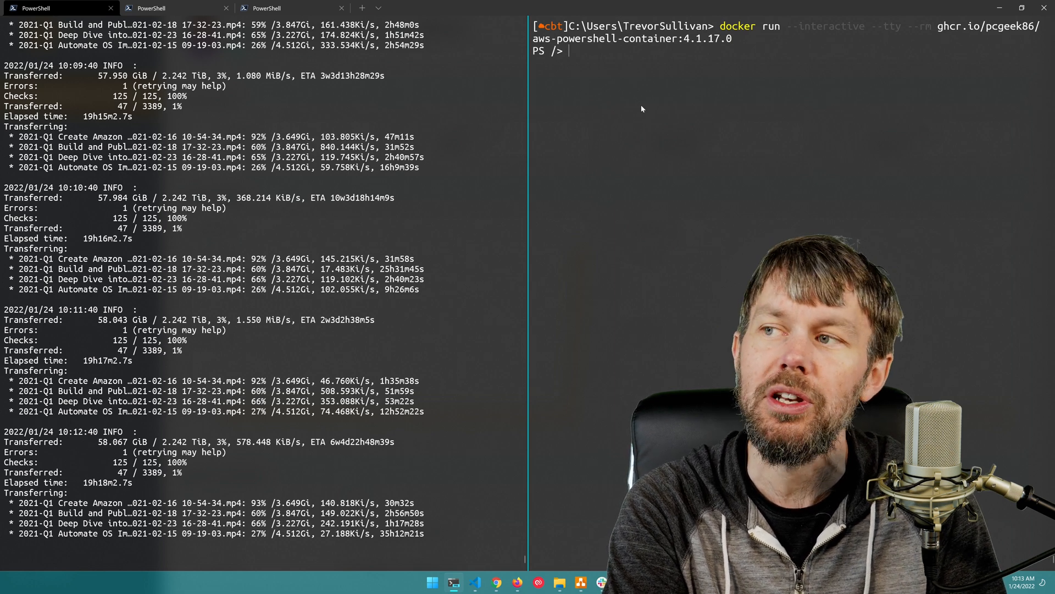
- List available modules with Get-Module -ListAvailable and highlight AWS.Tools.S3
type("get-")
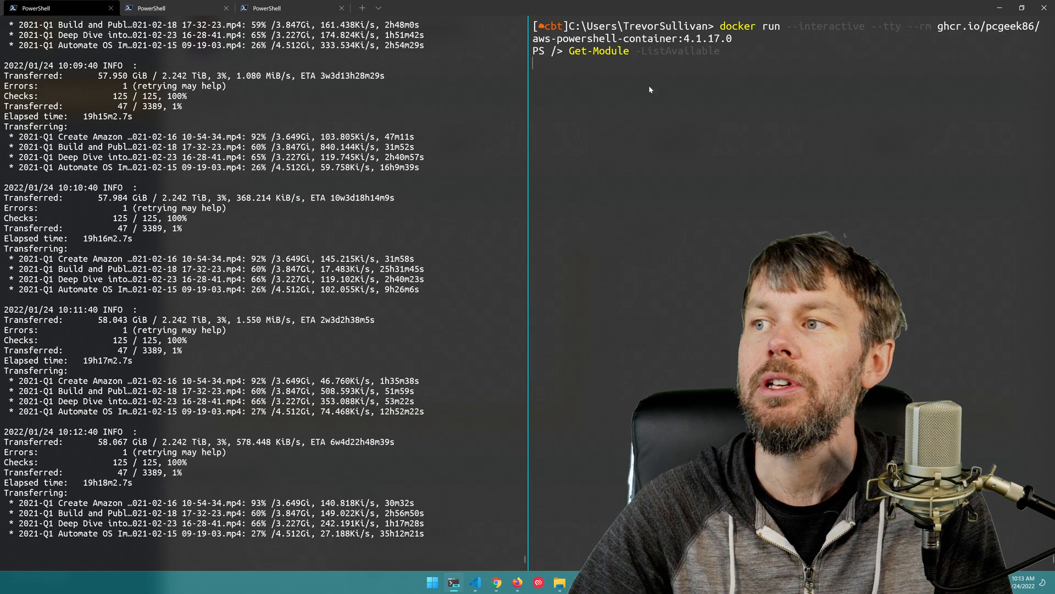
key("enter")
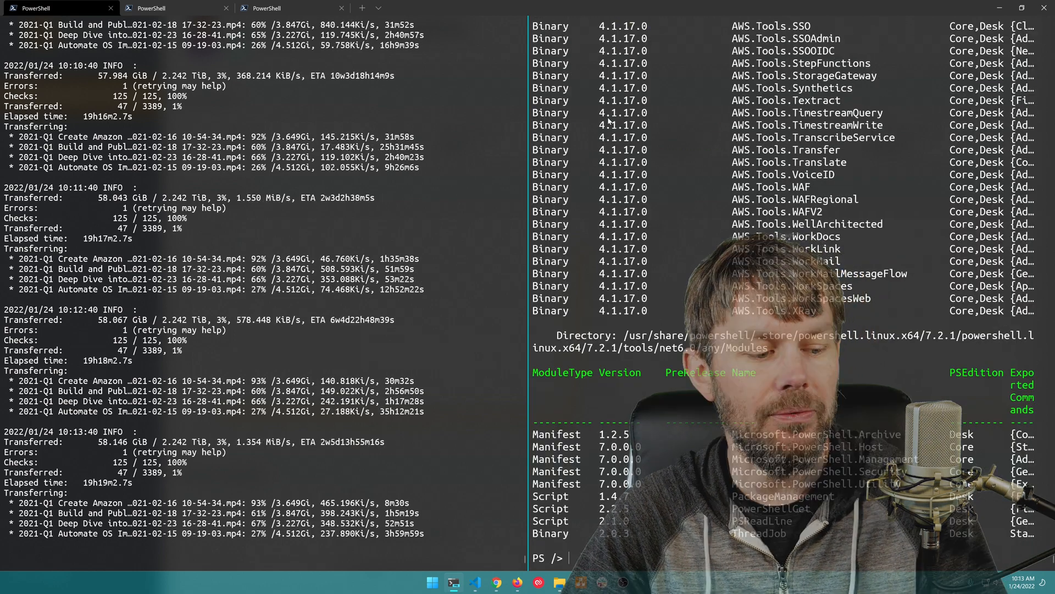
scroll("down", 3)
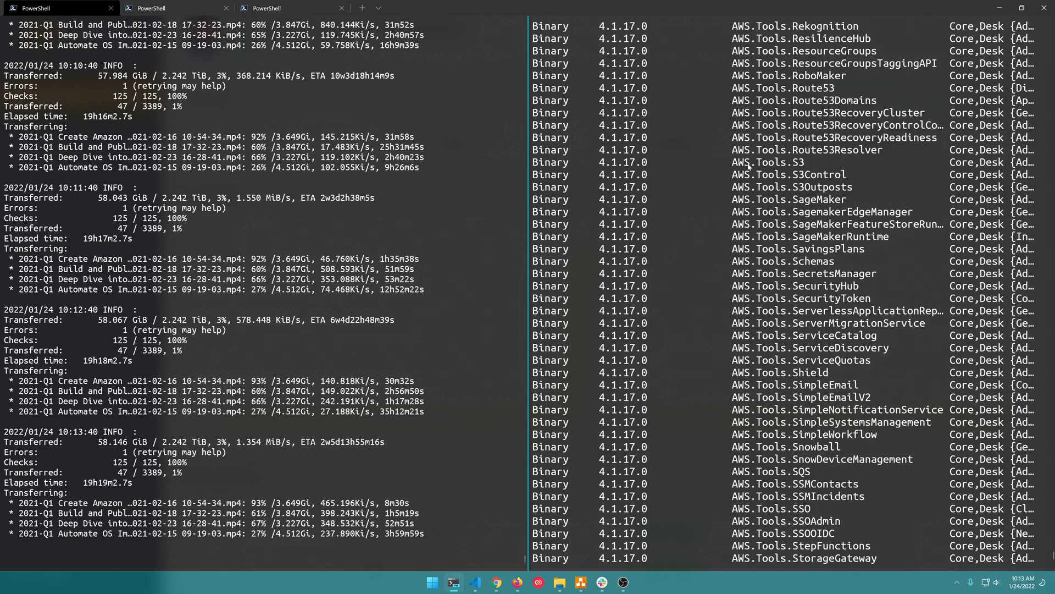
double_click(760, 163)
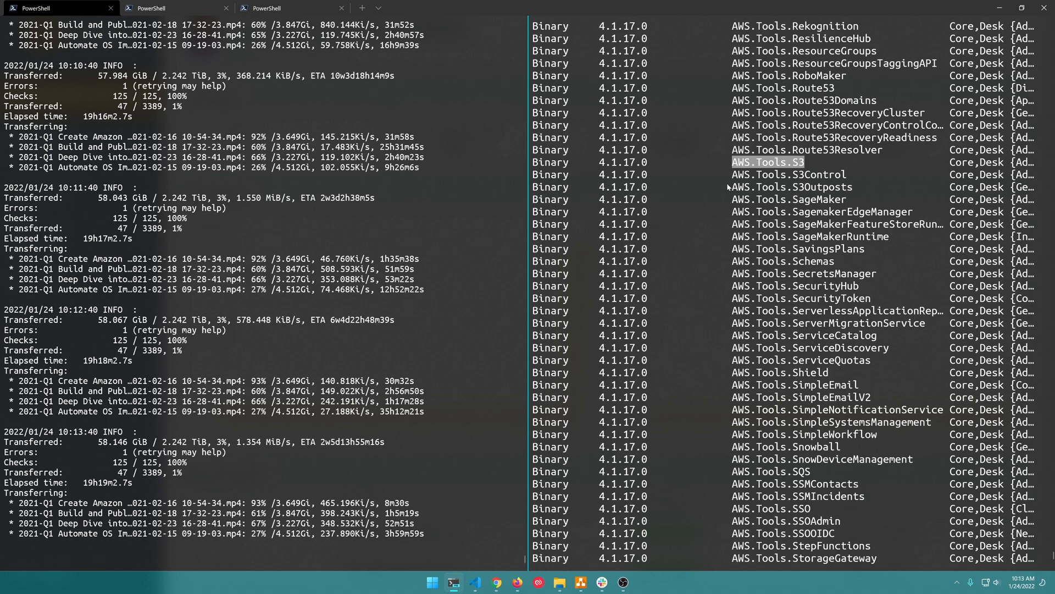
mouse_move(817, 145)
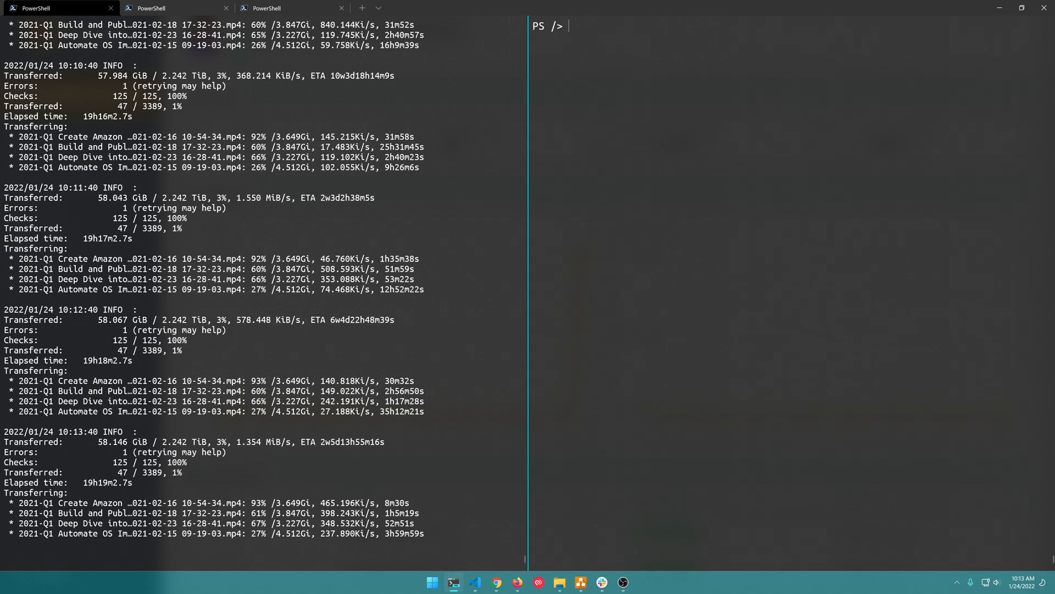
- Abandon storing filebase credentials and set the default AWS region to us-east-1
type("Set-AWSCredential")
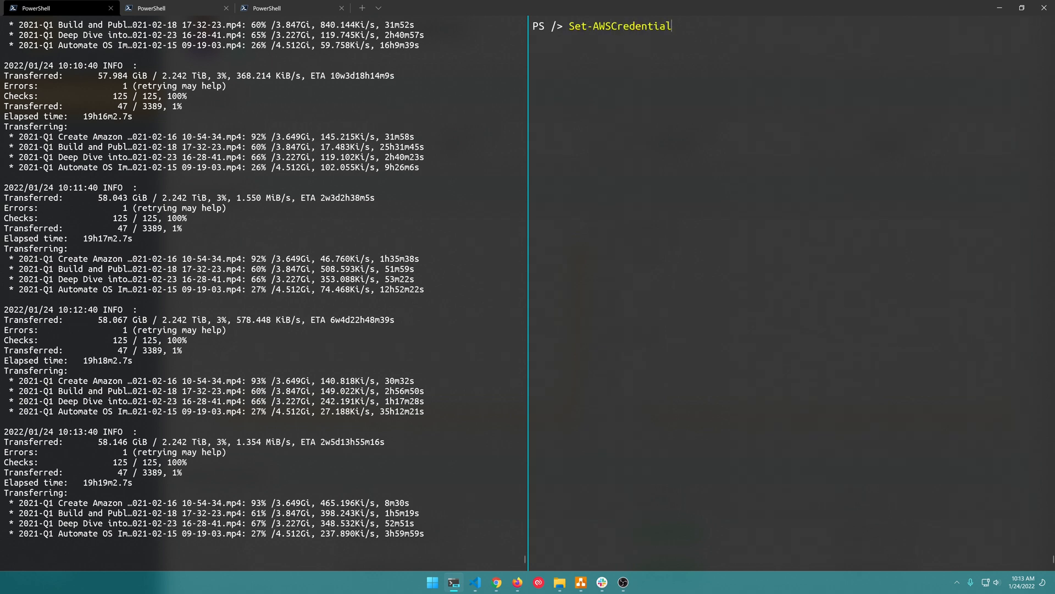
type("-StoreAs")
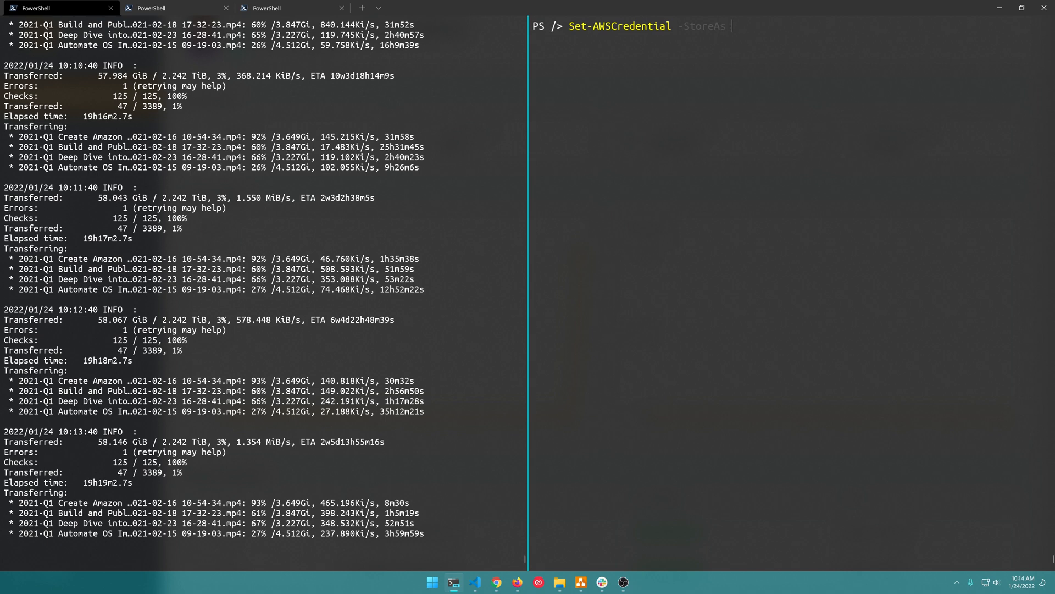
type("filebase -")
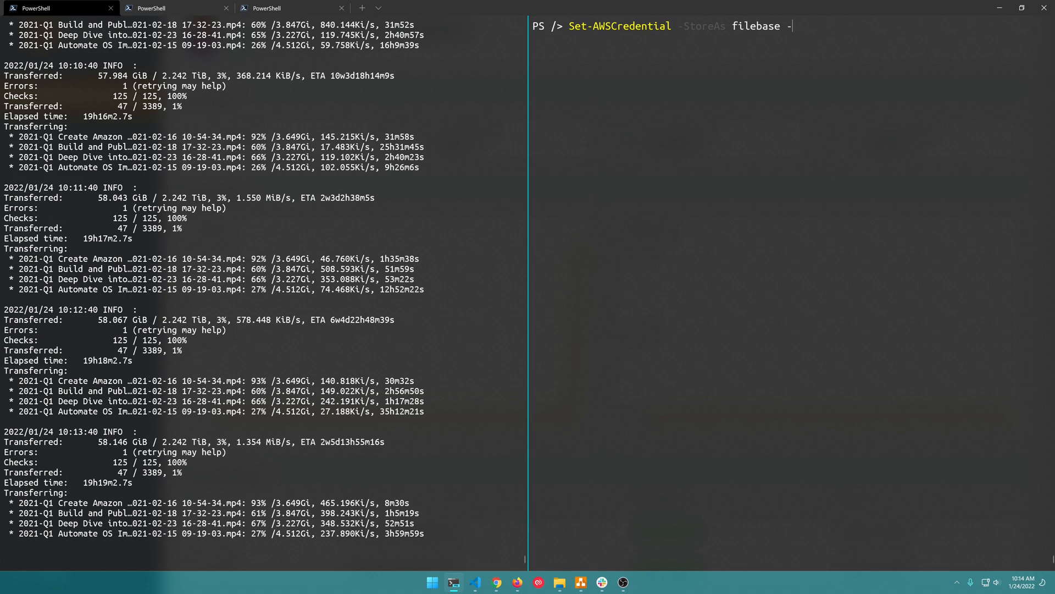
type("AccessKey asdf")
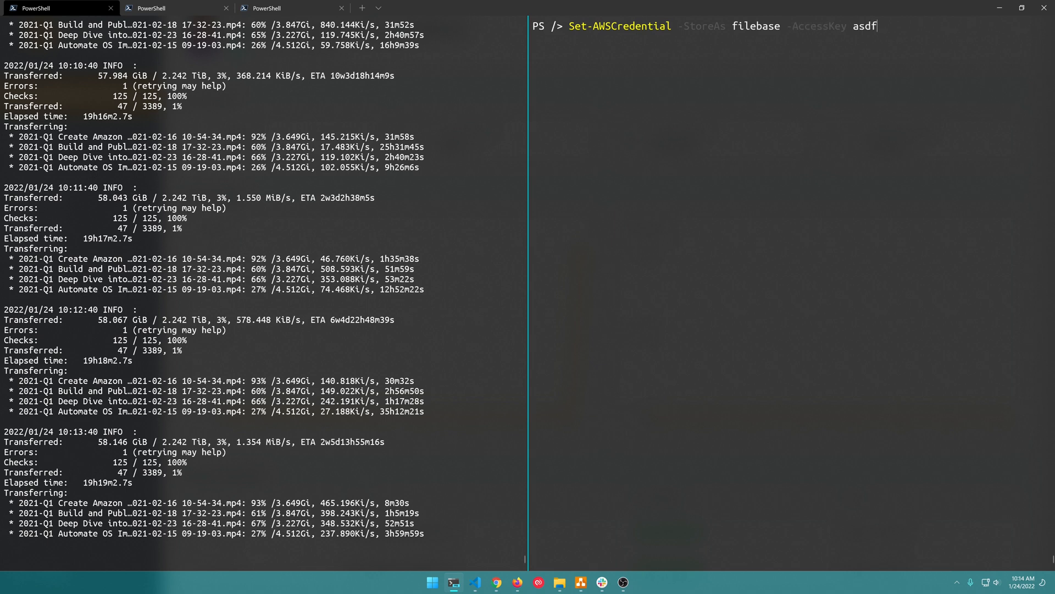
type("-Secret")
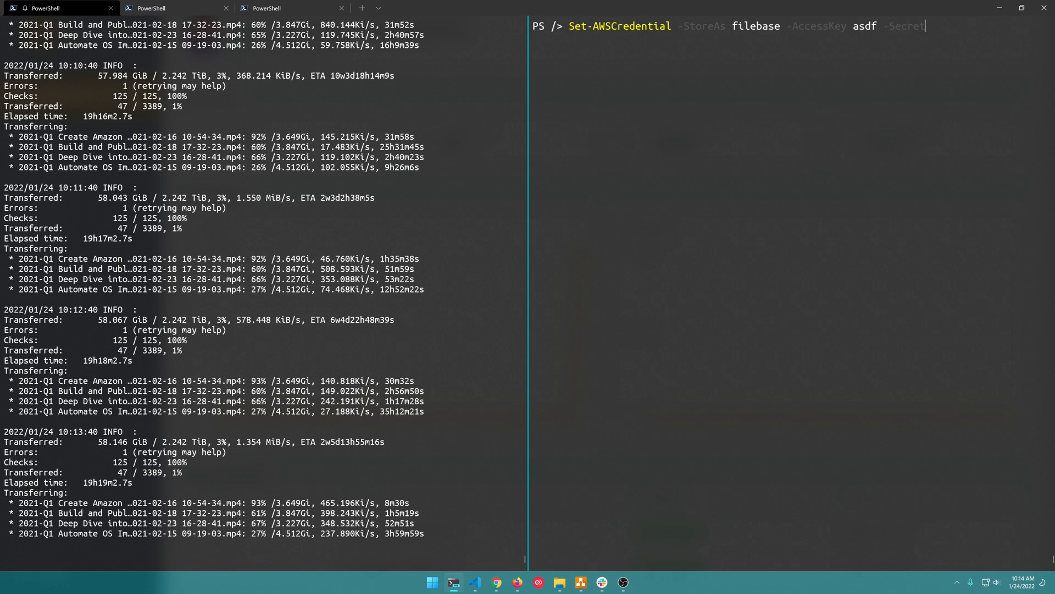
type("AccessKey")
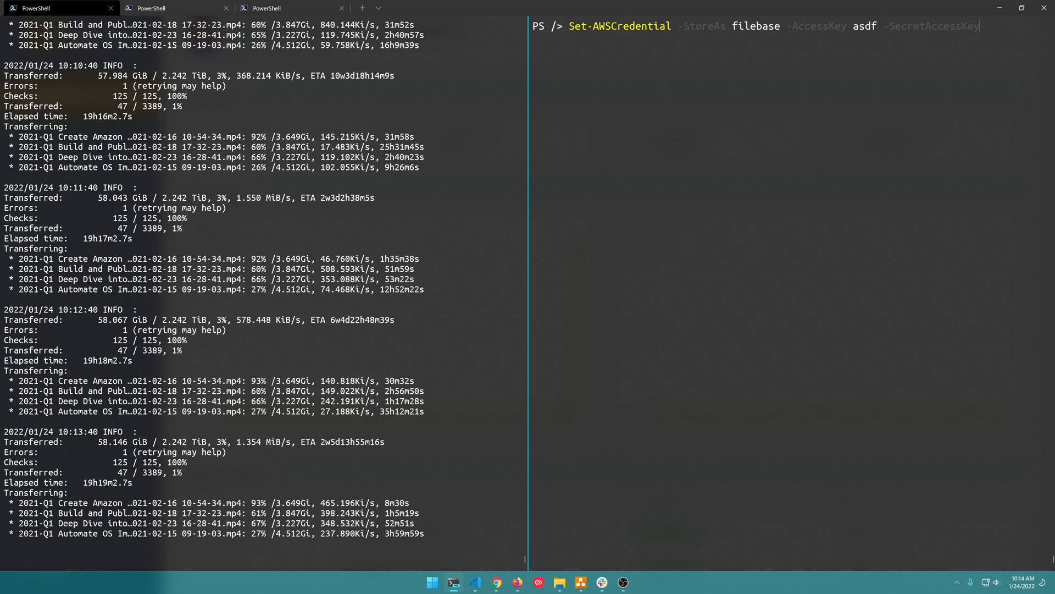
type("asdf^C")
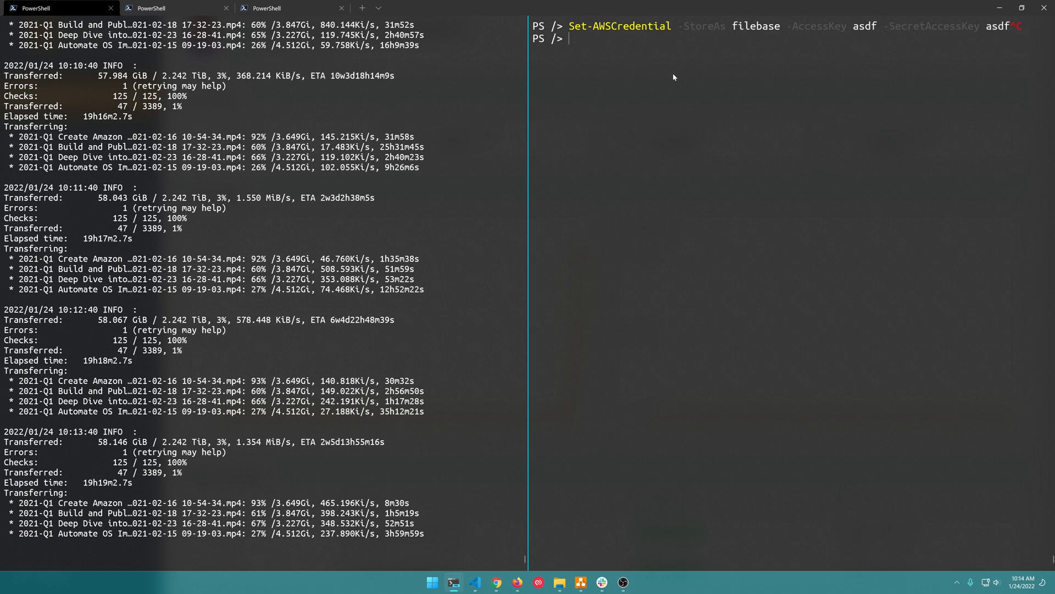
type("set-d")
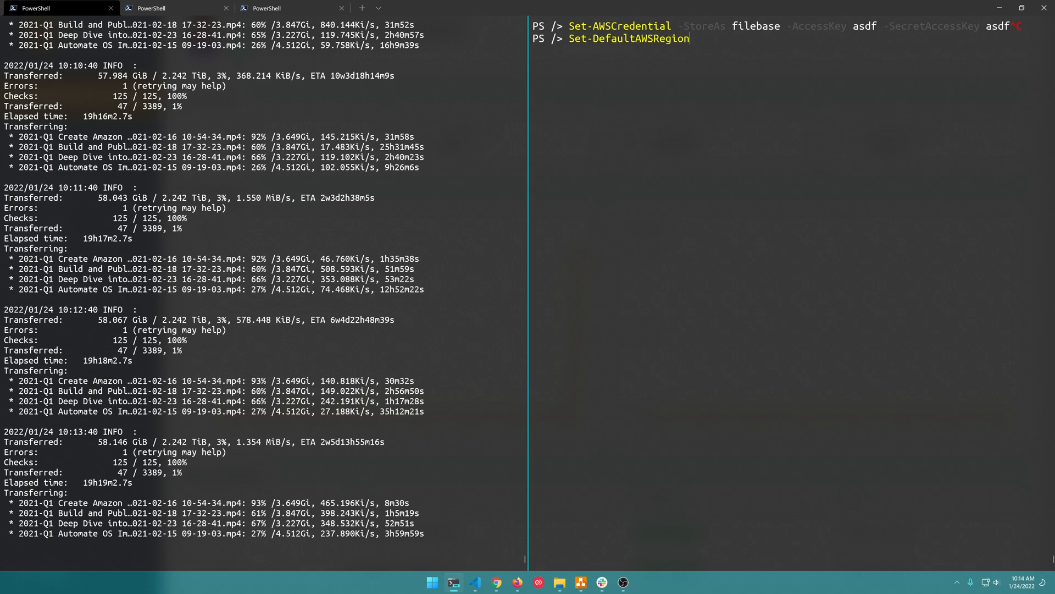
type("us-east-1")
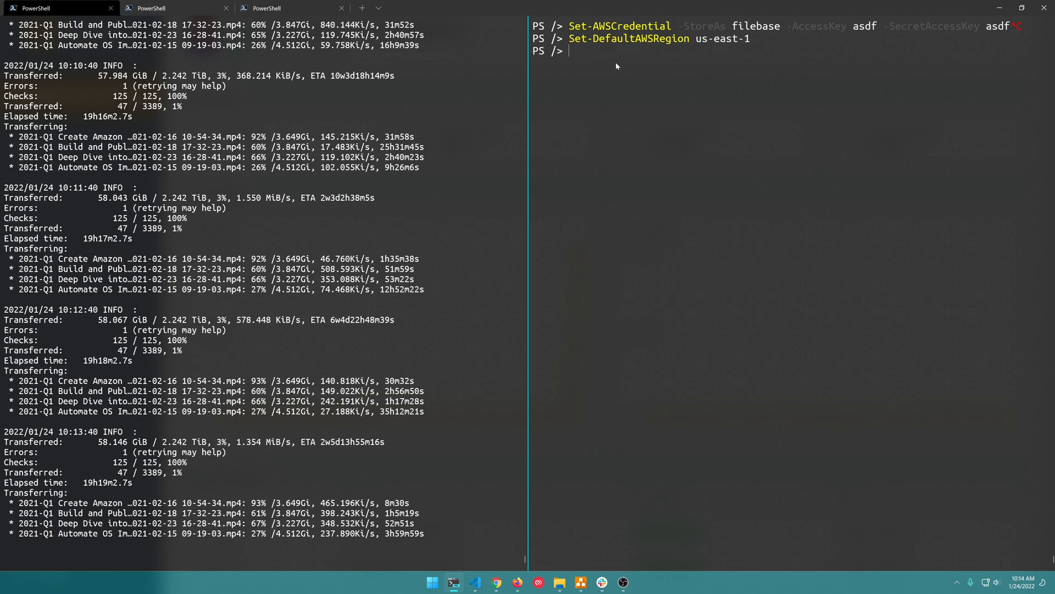
mouse_move(664, 107)
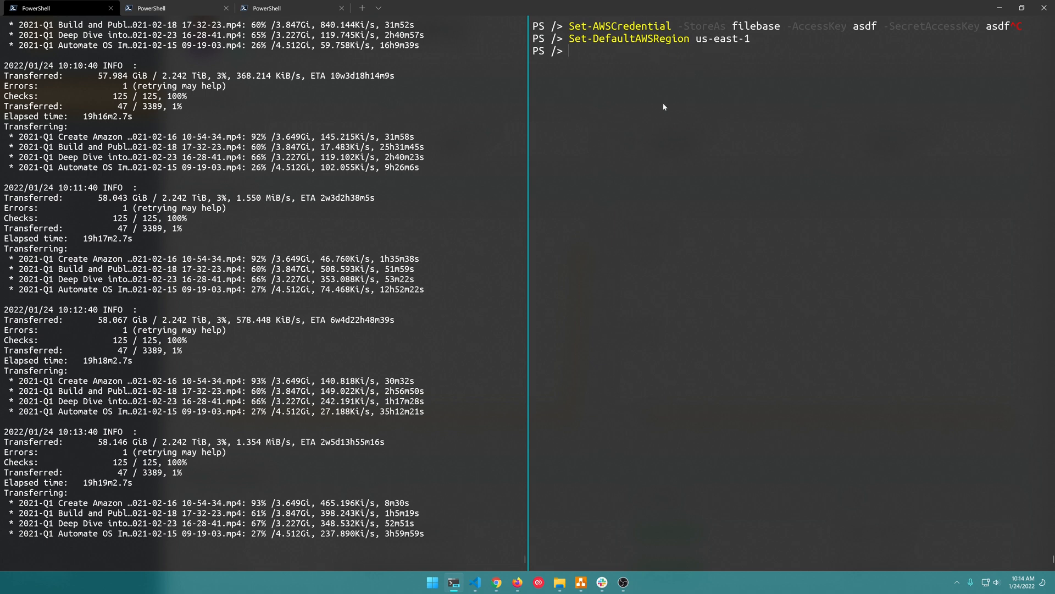
mouse_move(724, 127)
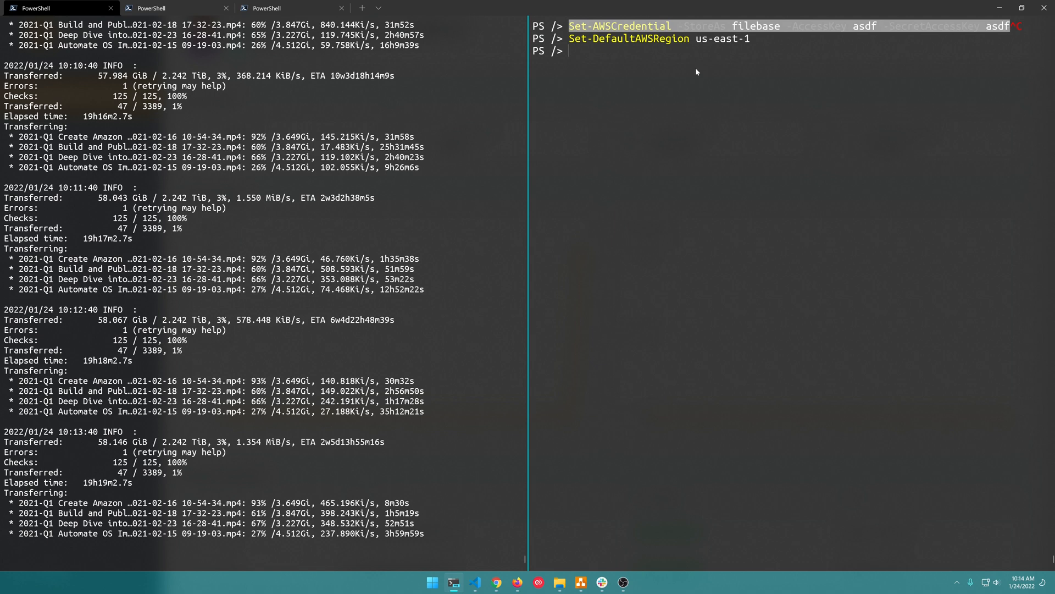
- Attempt loading the filebase profile, then recall the docker run command
type("set-aws")
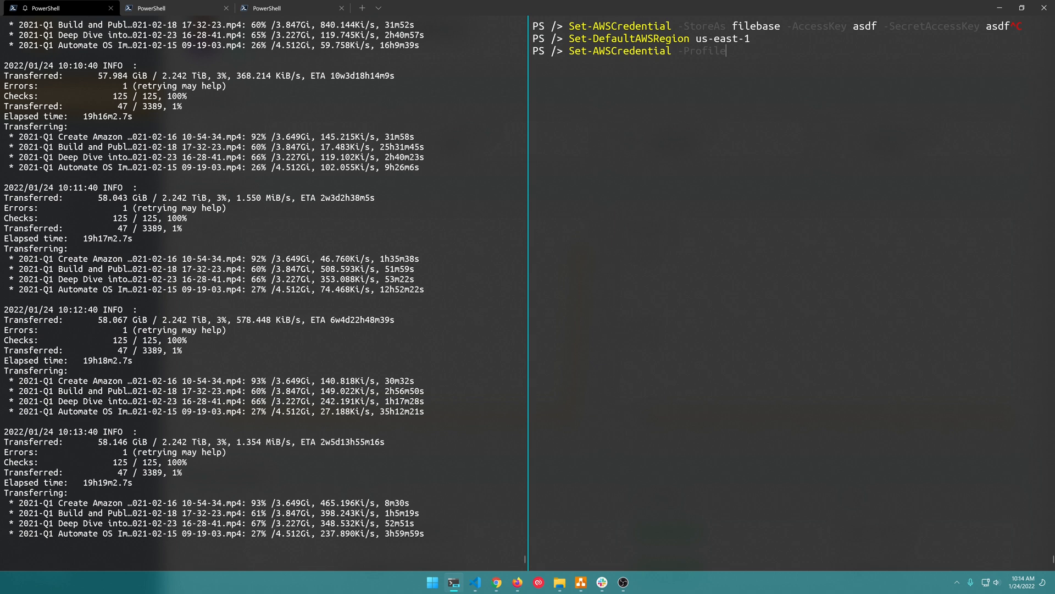
type("Name filebase")
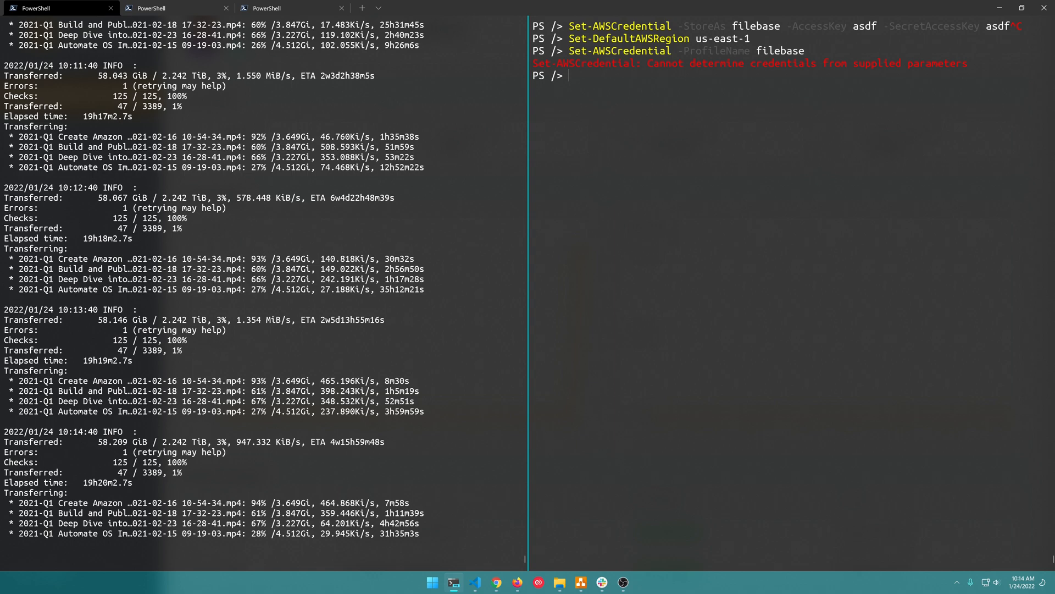
type("docker run --interactive --tty --rm ghcr.io/pcgeek86/aws-powershell-container:4.1.17.0")
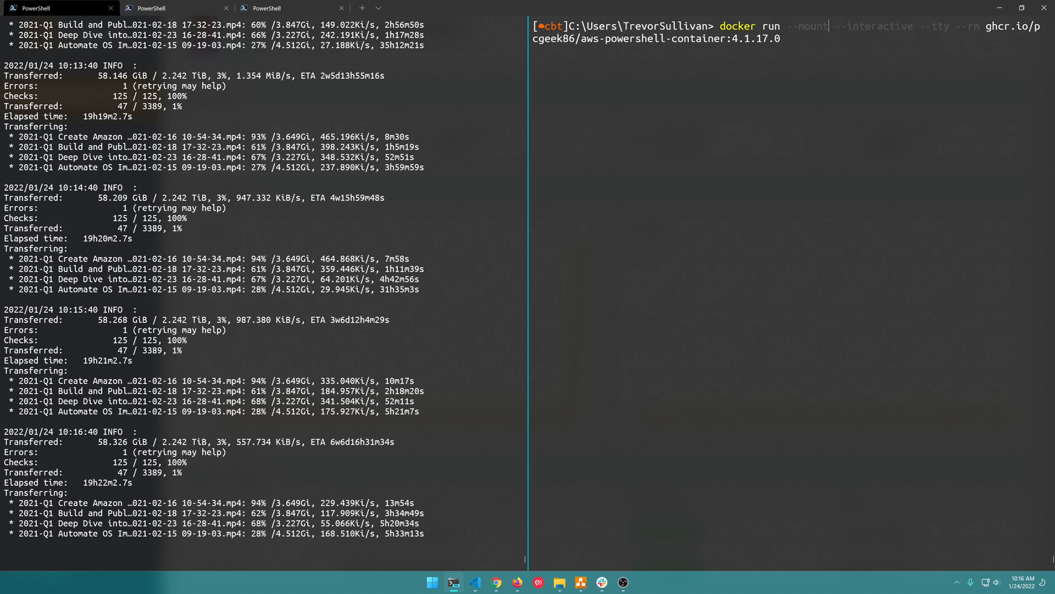
- Launch the container with $HOME/.aws bind-mounted to /root/.aws/
type("'src=\"")
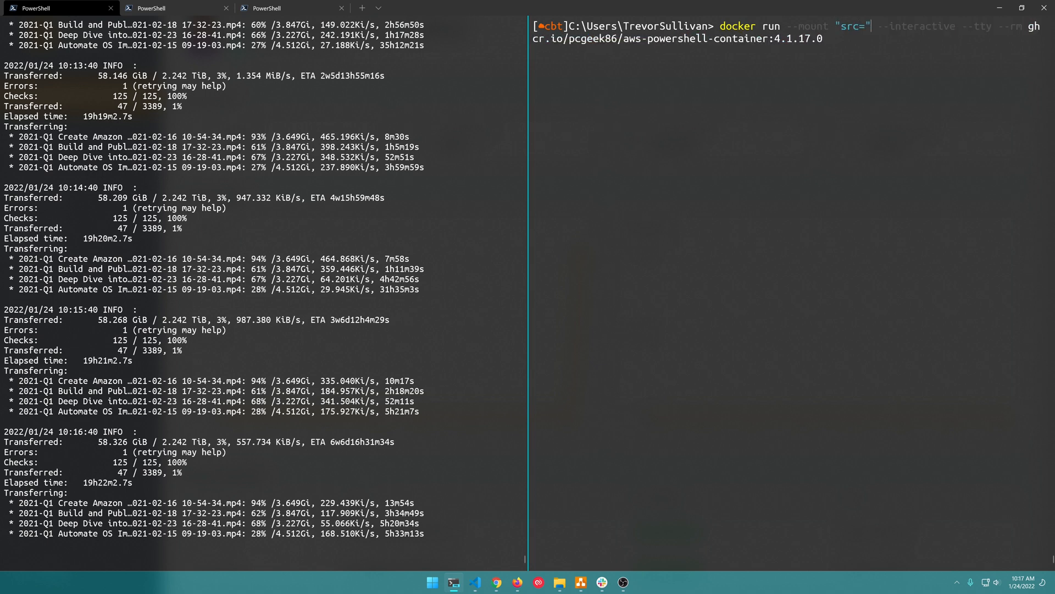
type("$HOME")
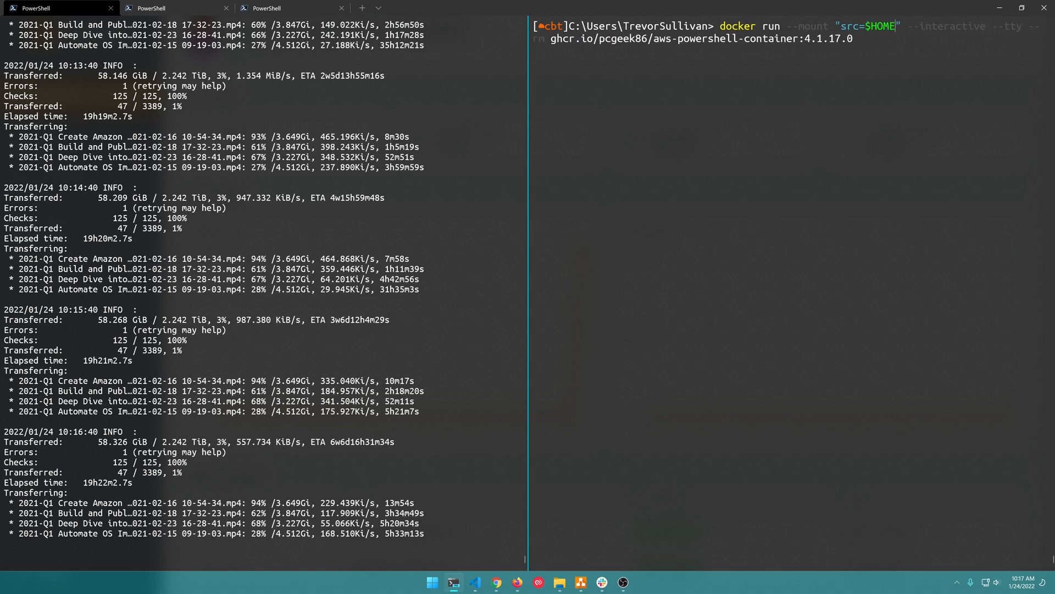
type("/.aws")
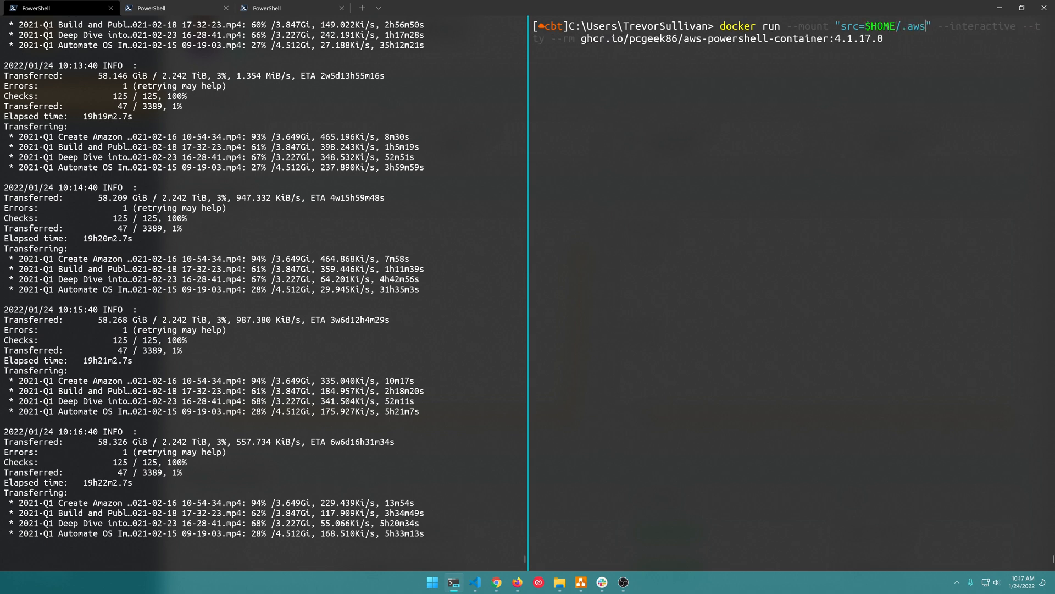
type(",dst")
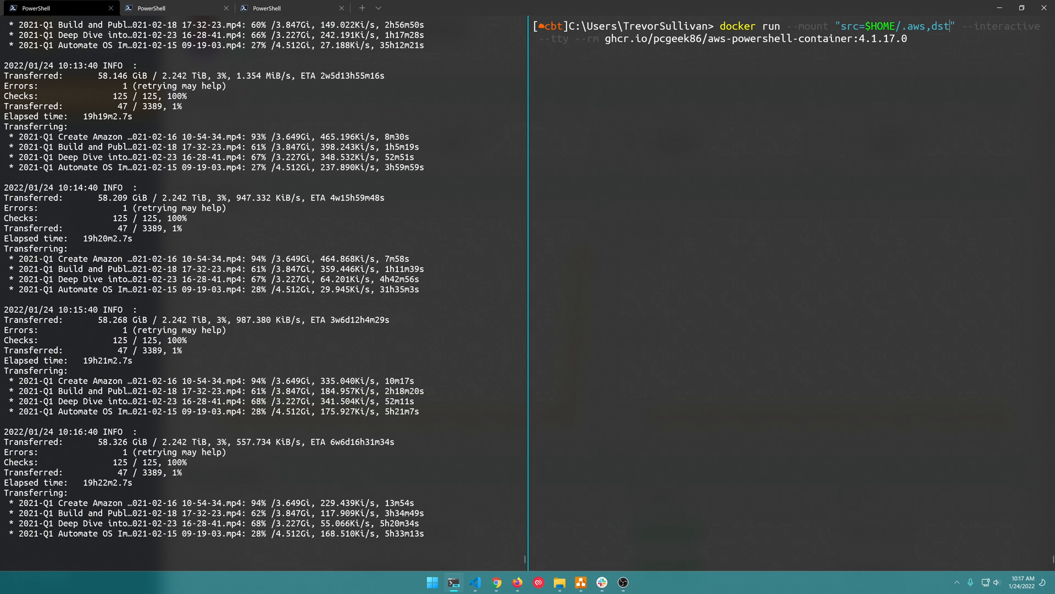
type("=/root/")
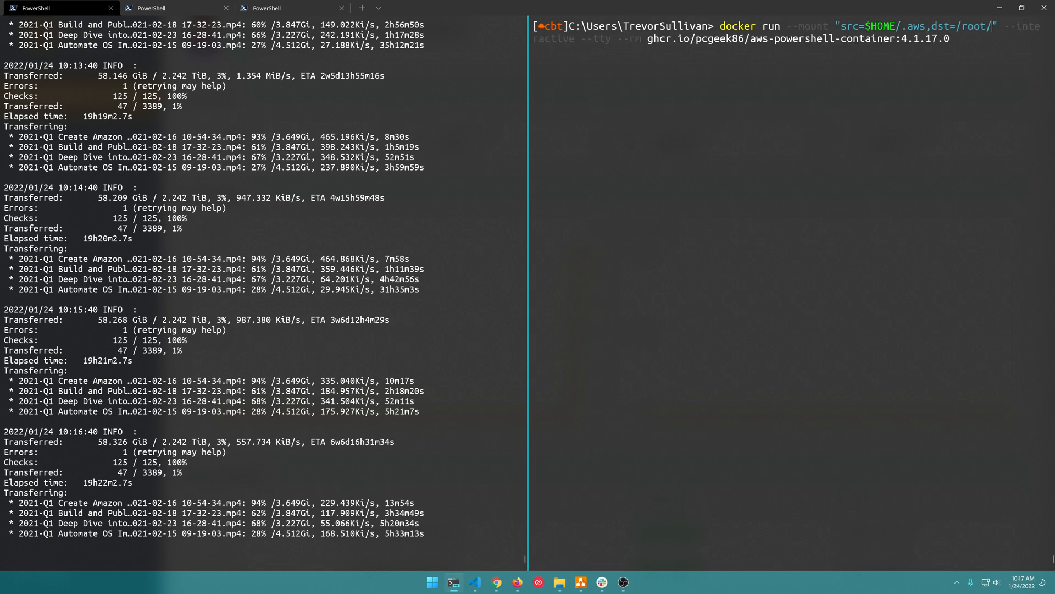
type(".aws/,")
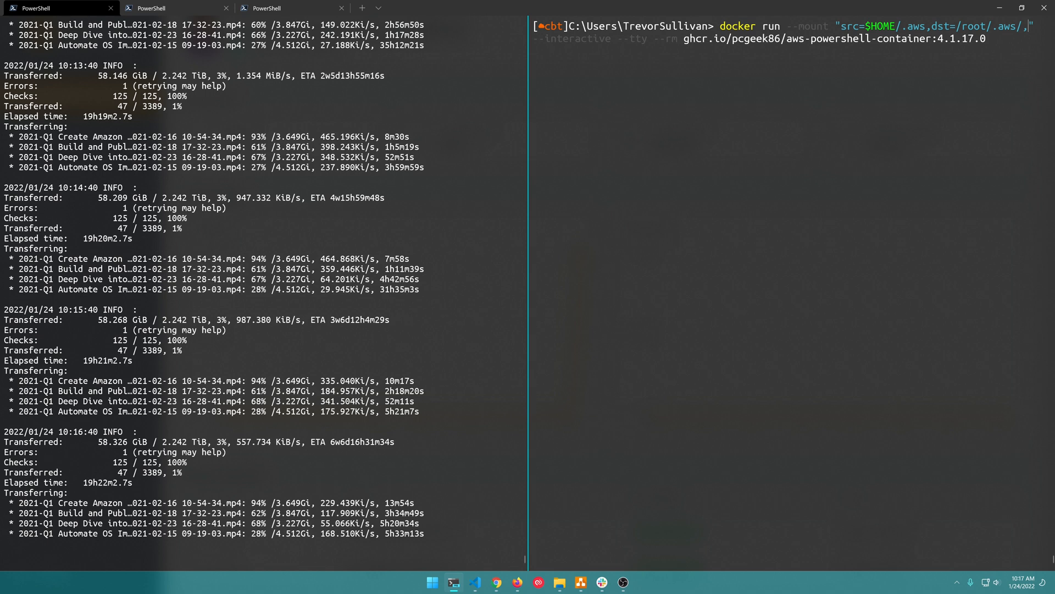
mouse_move(751, 336)
type("type=bind")
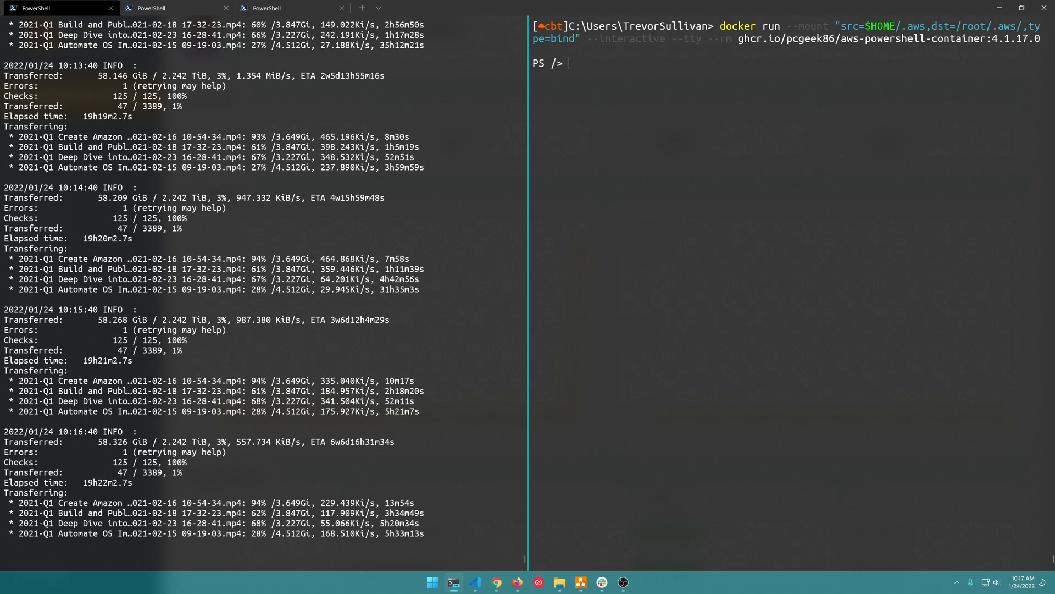
type("set-cred")
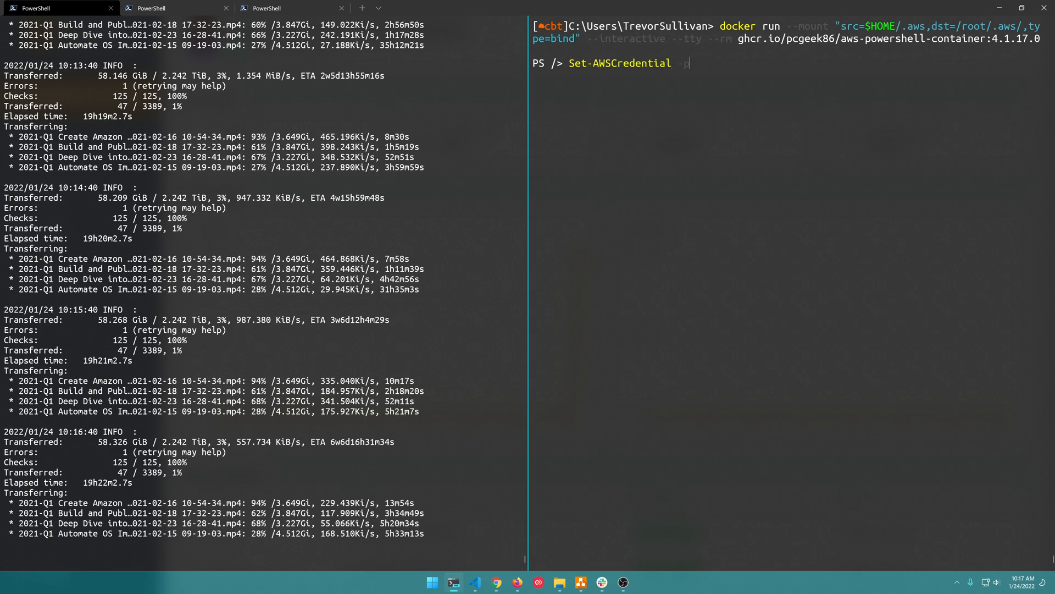
- Load the filebase credential profile and set the default region to us-east-1
type("rofileName")
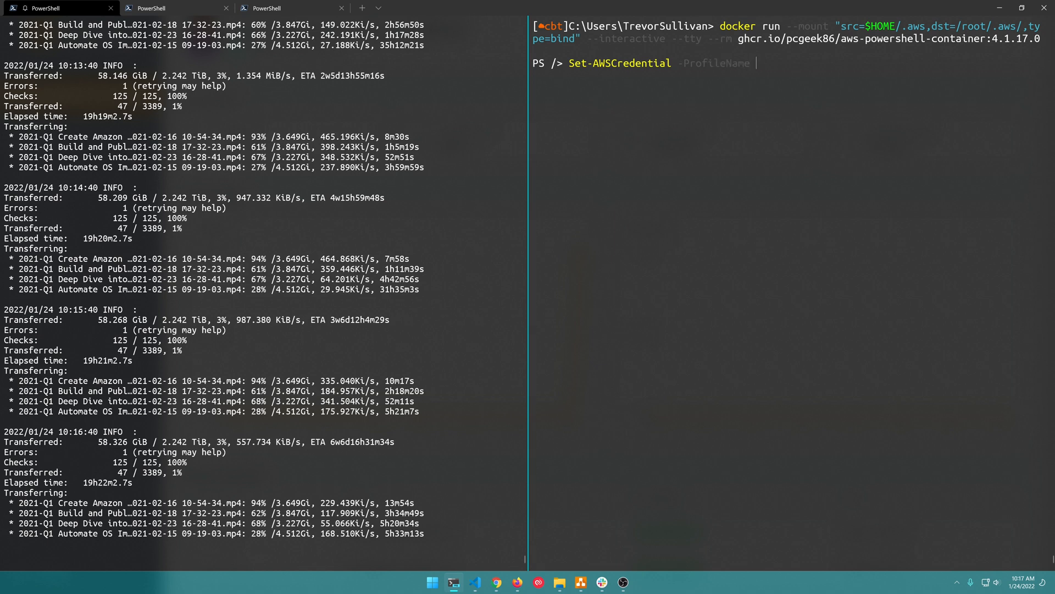
type("filebase")
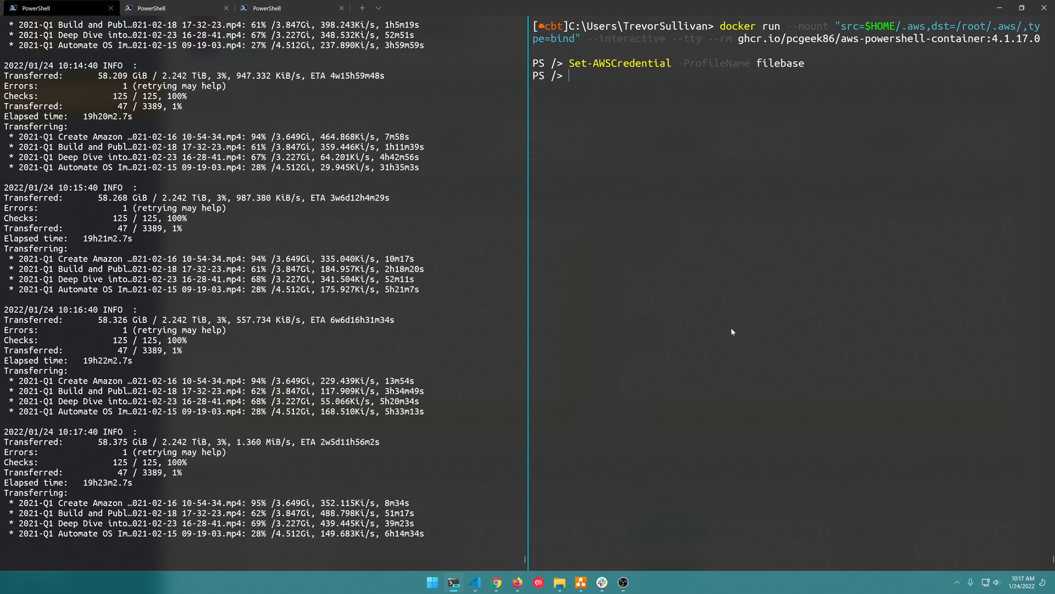
type("Set-DefaultAWSRegion")
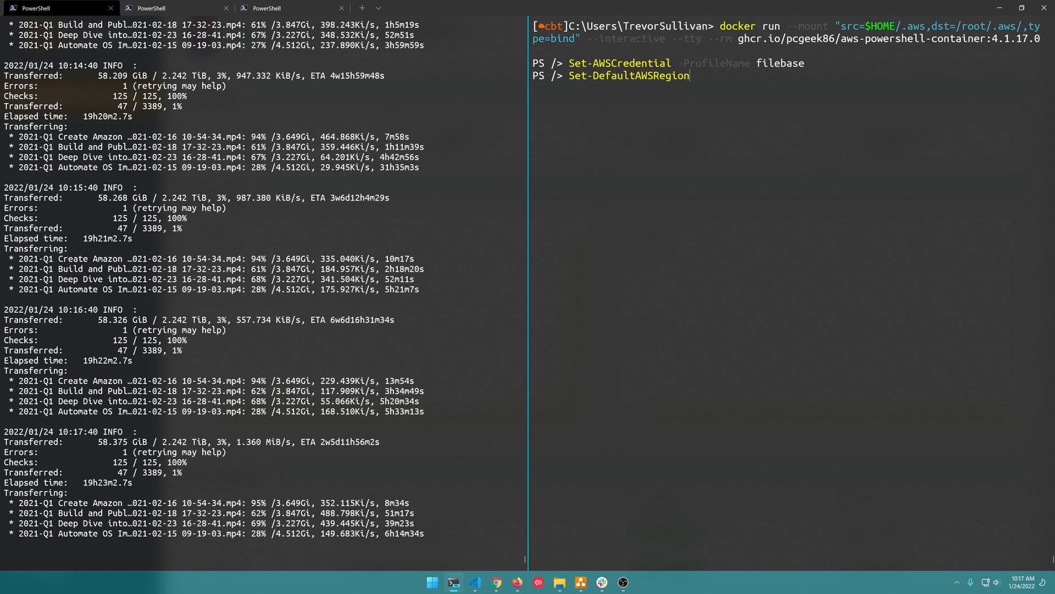
type("us-east-1")
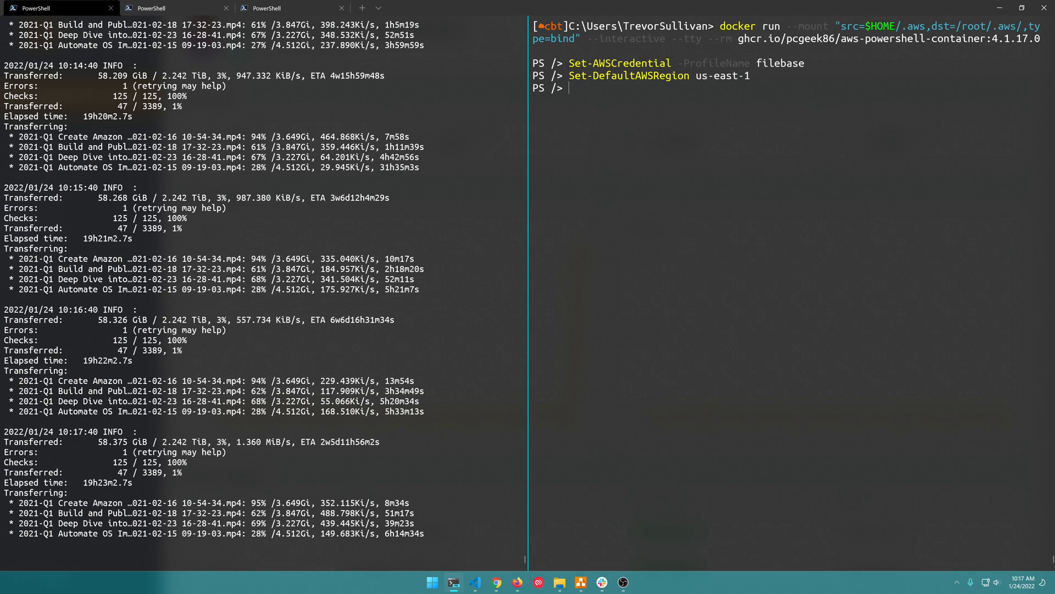
mouse_move(609, 139)
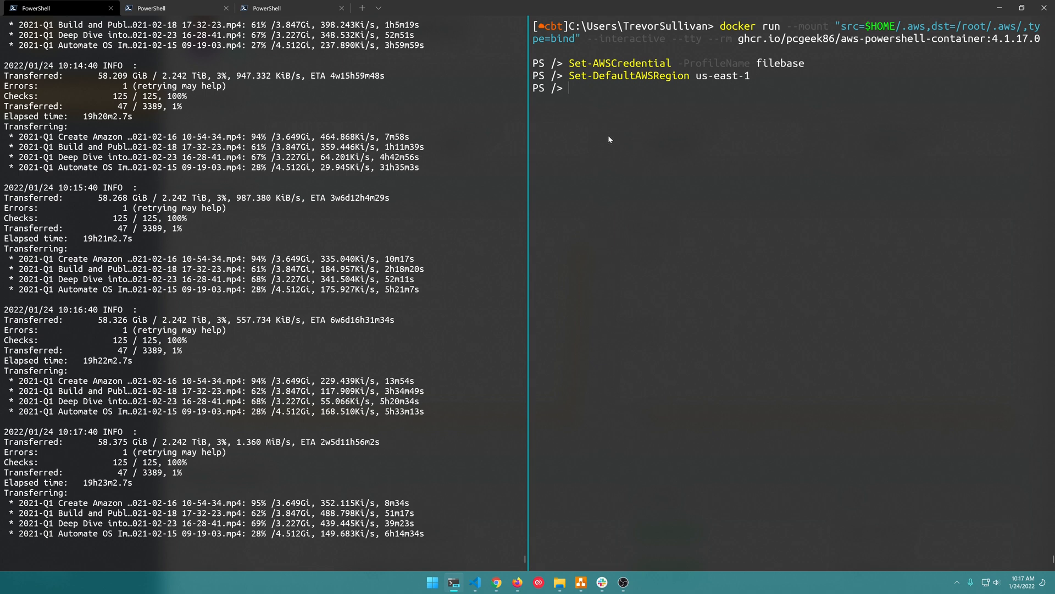
type("g")
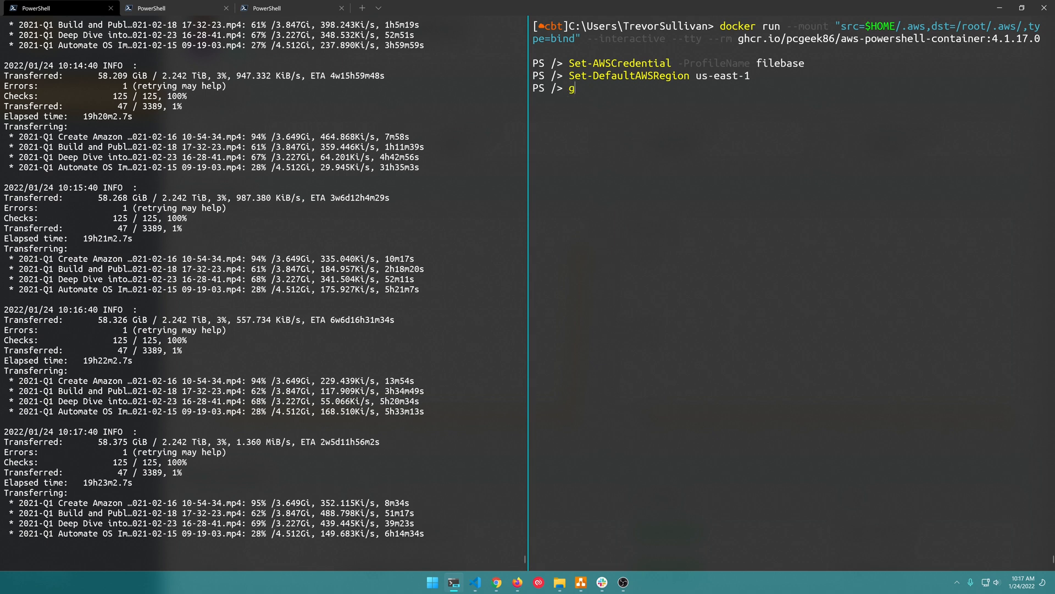
type("et-Command")
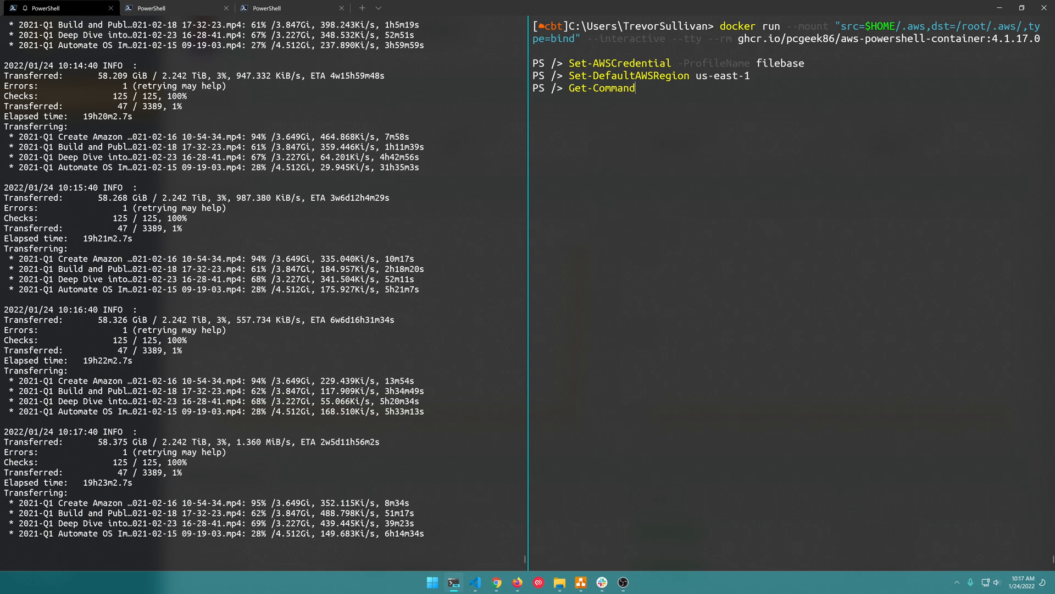
- List AWS.Tools.S3 cmdlets with Get-Command and highlight Get-S3Object
type("-Module aws.too")
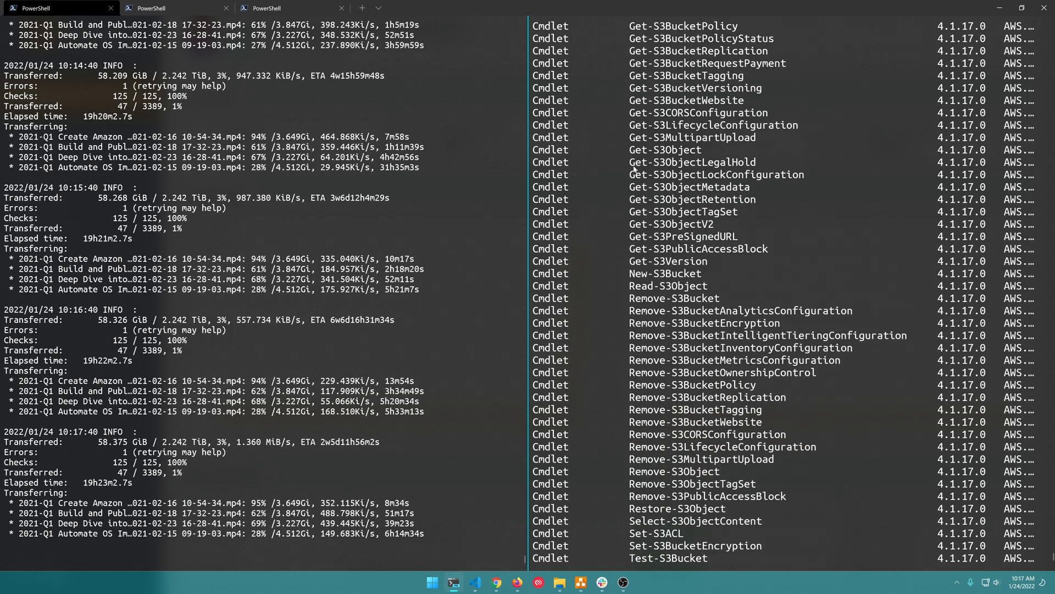
double_click(664, 150)
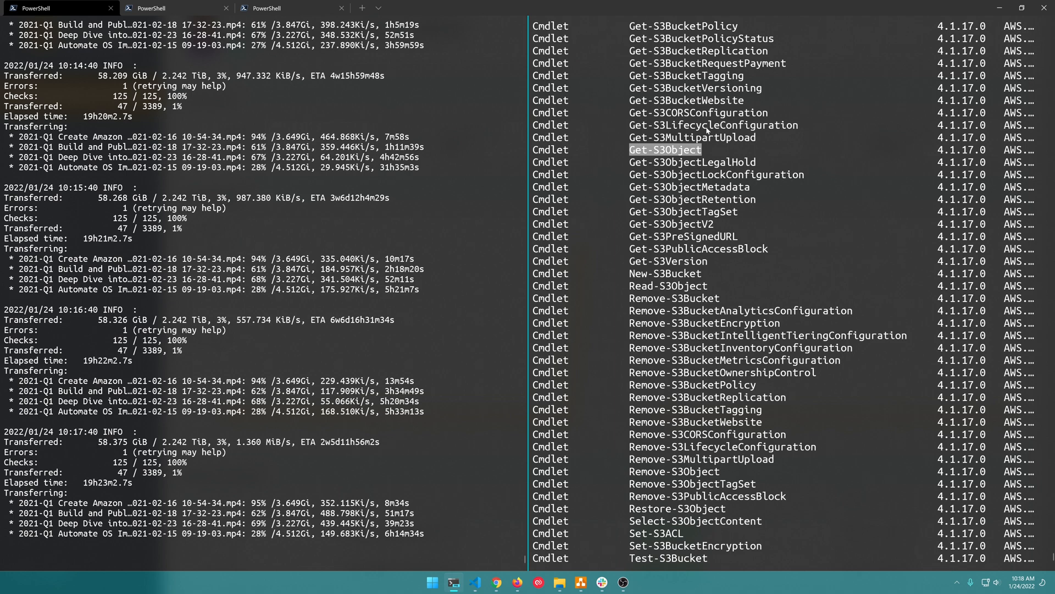
mouse_move(660, 223)
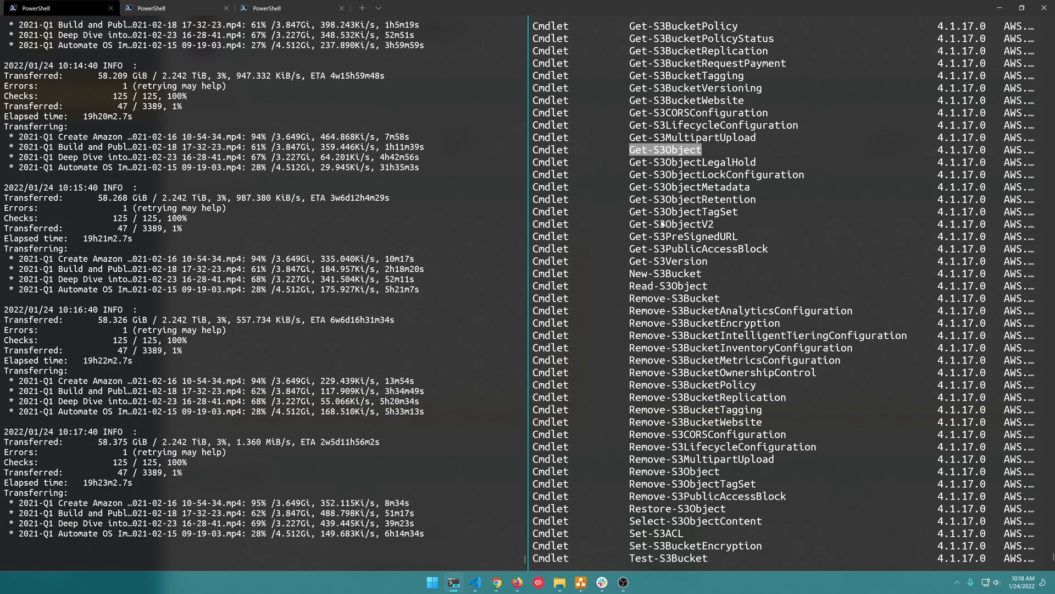
type("Get-S3Bucket")
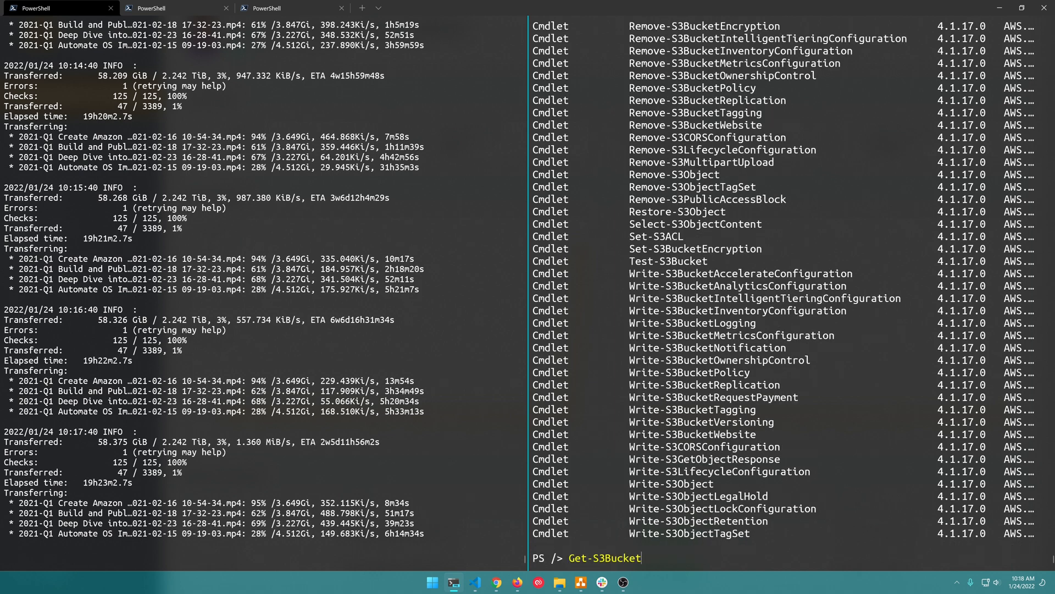
- Look up bucket trevorsullivan with Get-S3Bucket and highlight the access key error
type("-BucketName")
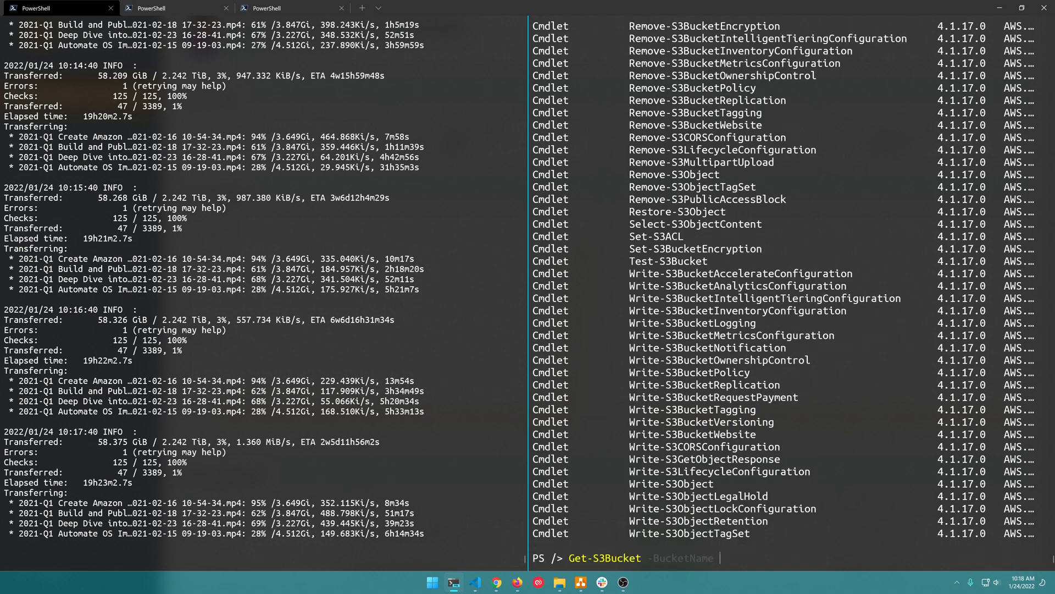
type("trevorsullivan")
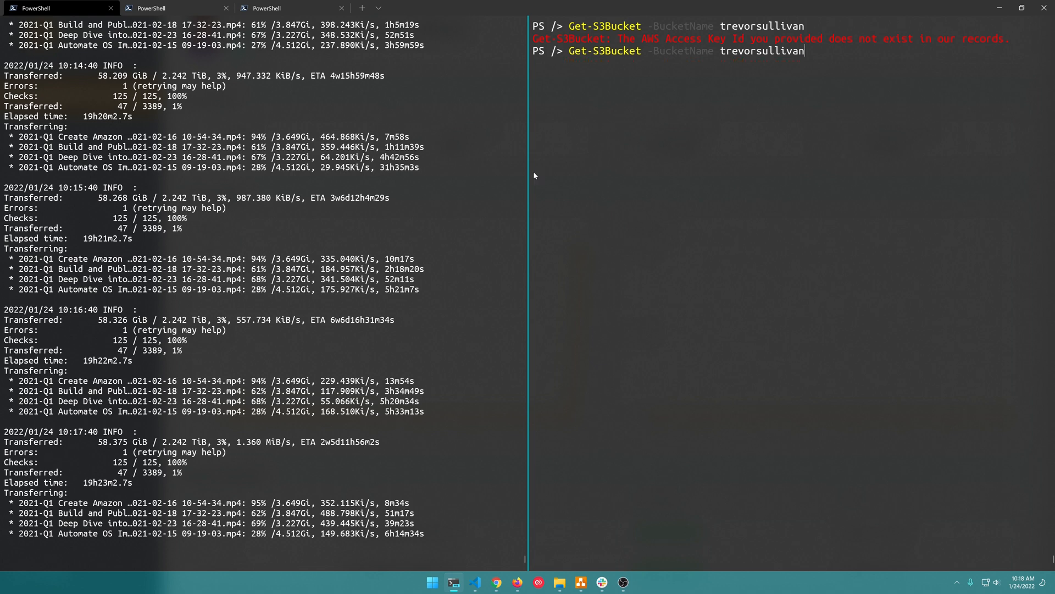
mouse_move(796, 90)
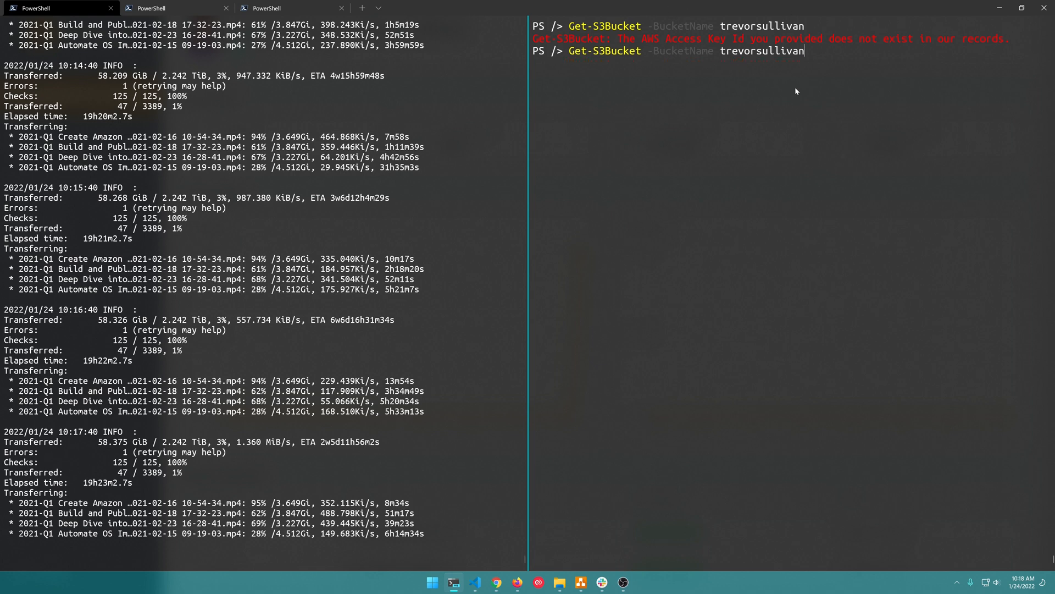
left_click_drag(606, 38, 814, 39)
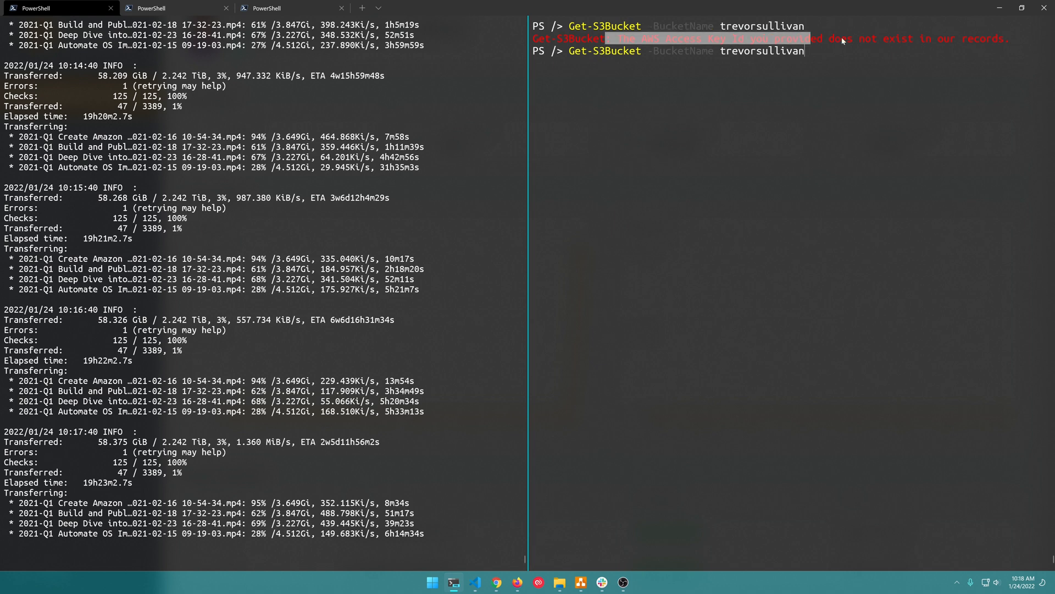
type("-en")
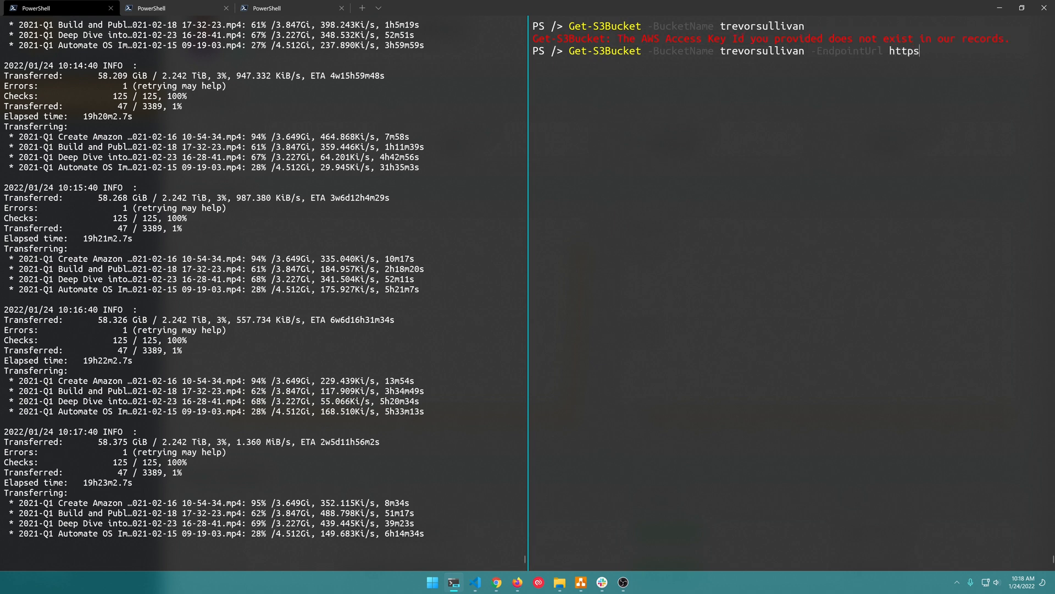
type("://s3")
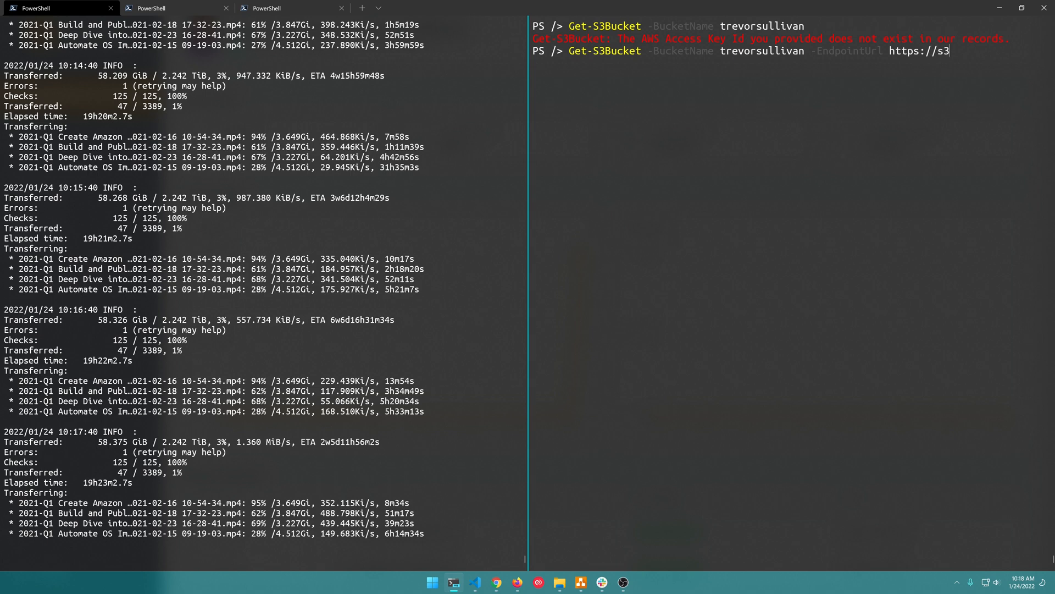
type(".filebase.com")
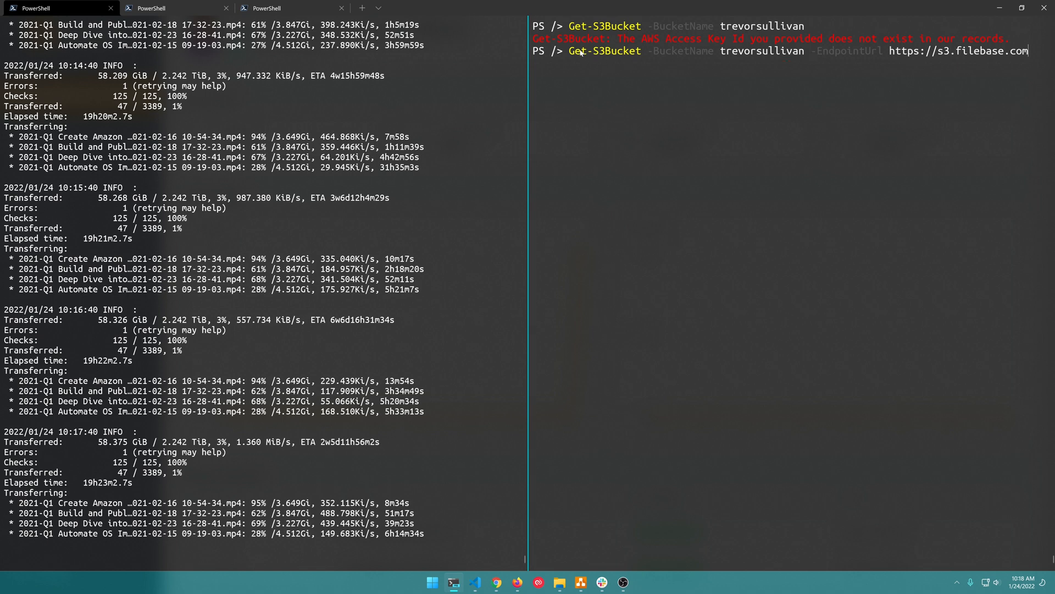
double_click(603, 50)
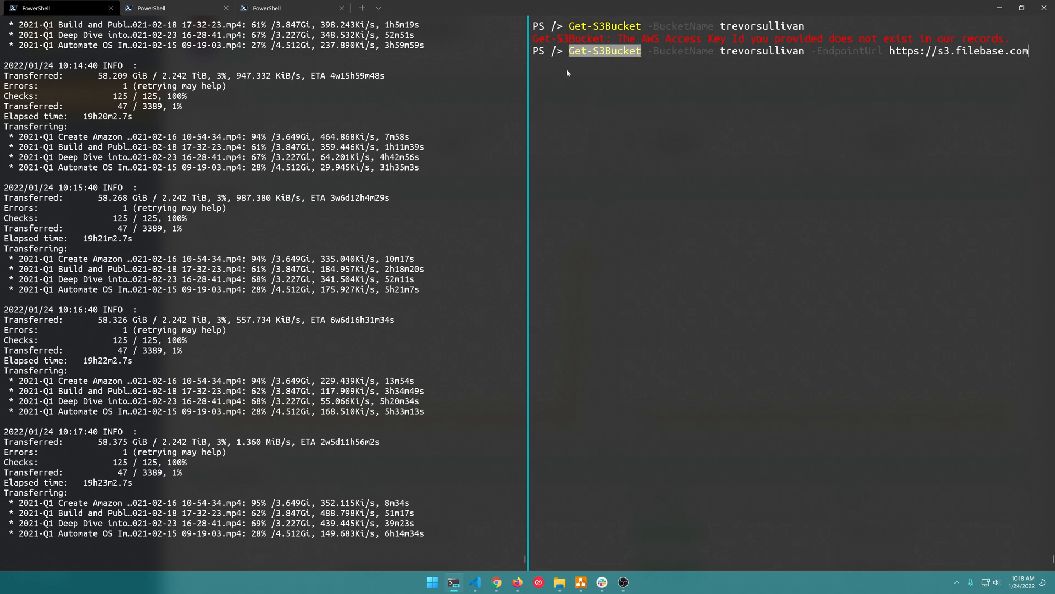
mouse_move(876, 60)
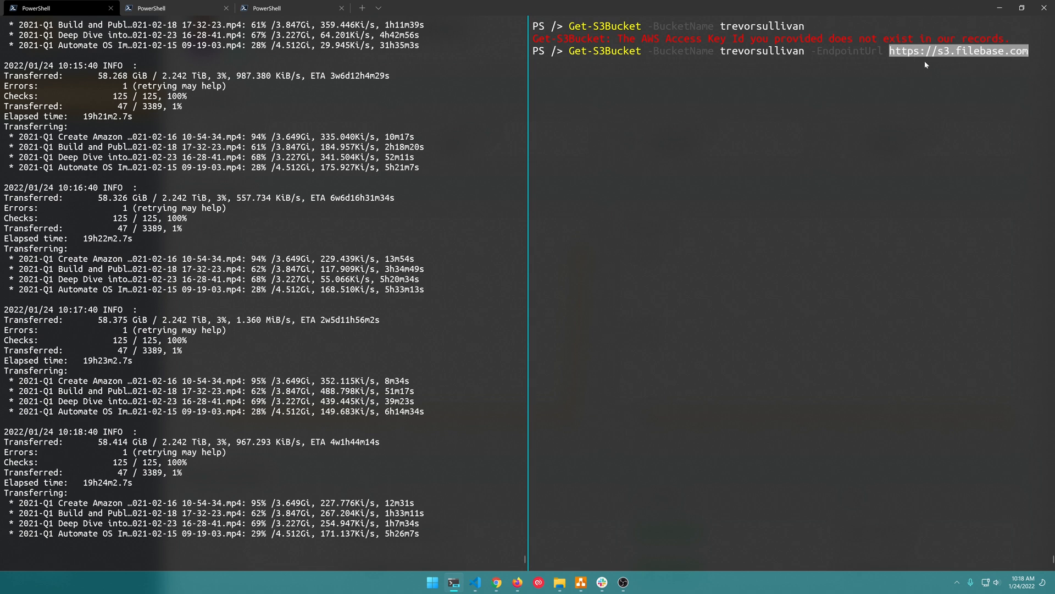
mouse_move(833, 103)
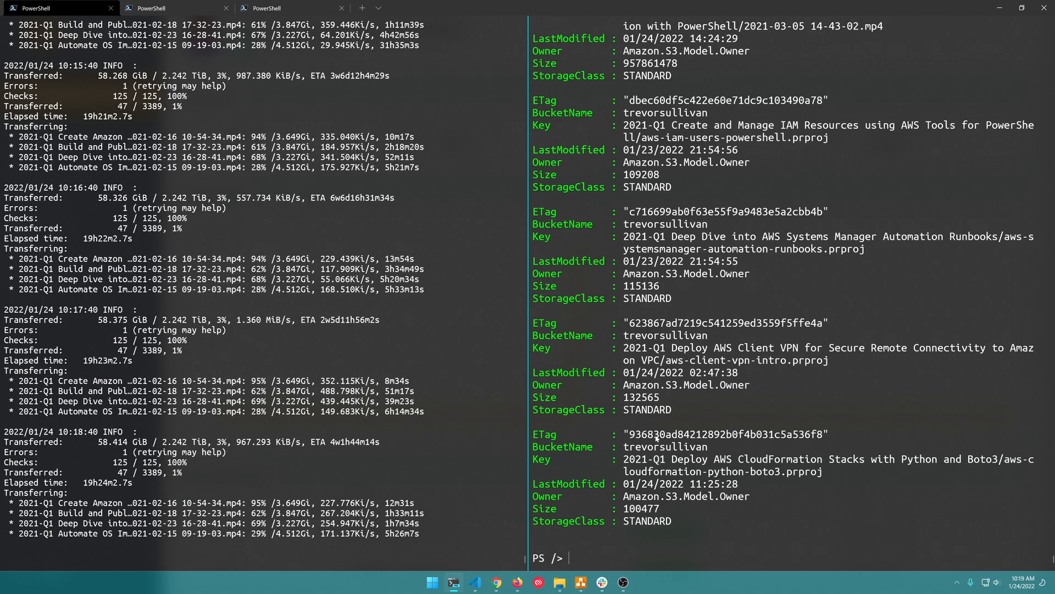
- Highlight object sizes, including the Client VPN and IAM users project files
double_click(544, 397)
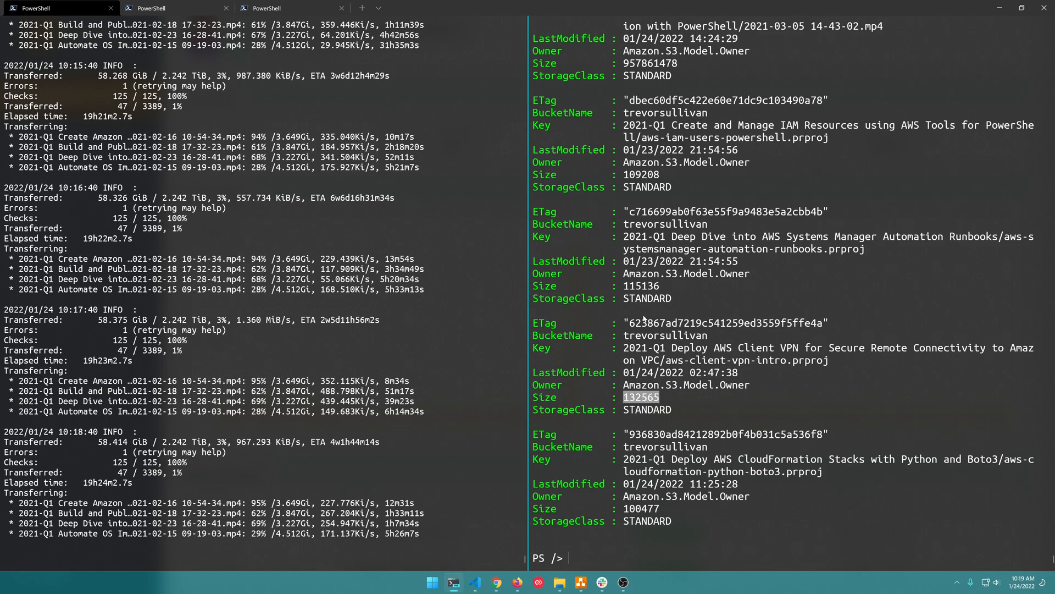
mouse_move(730, 408)
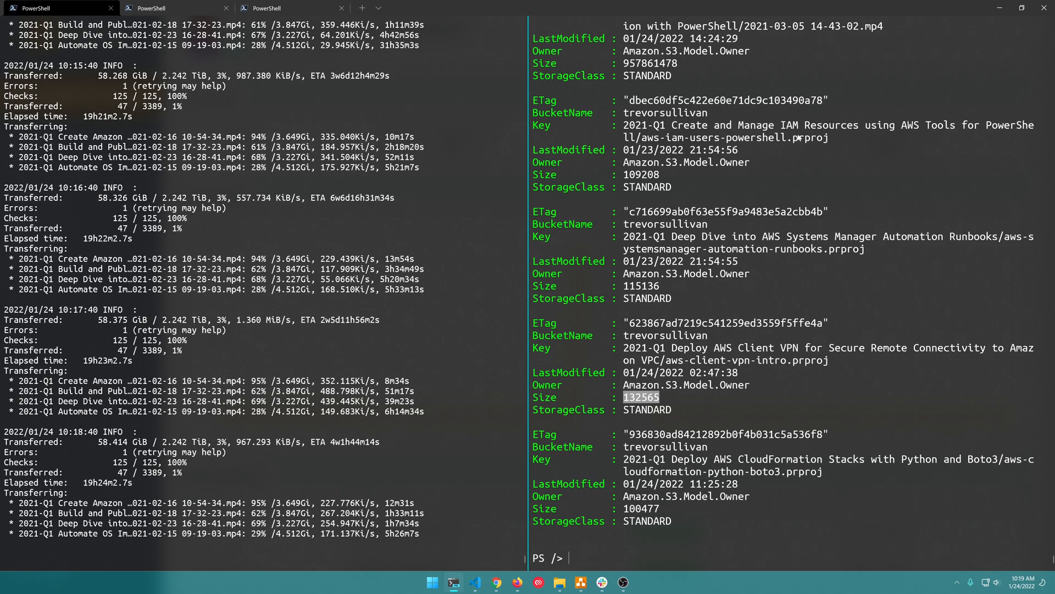
double_click(641, 175)
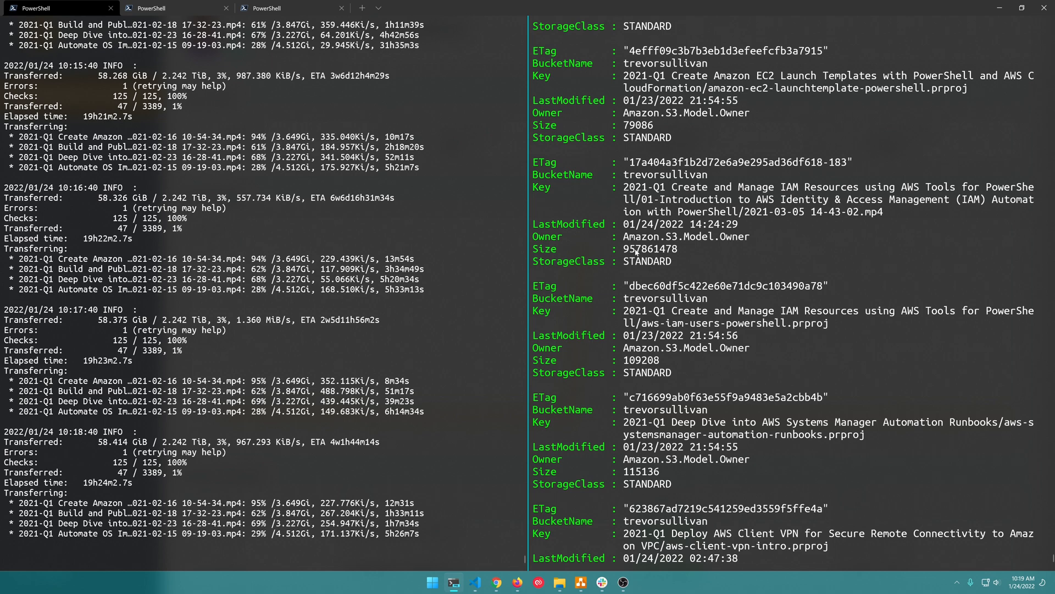
double_click(650, 248)
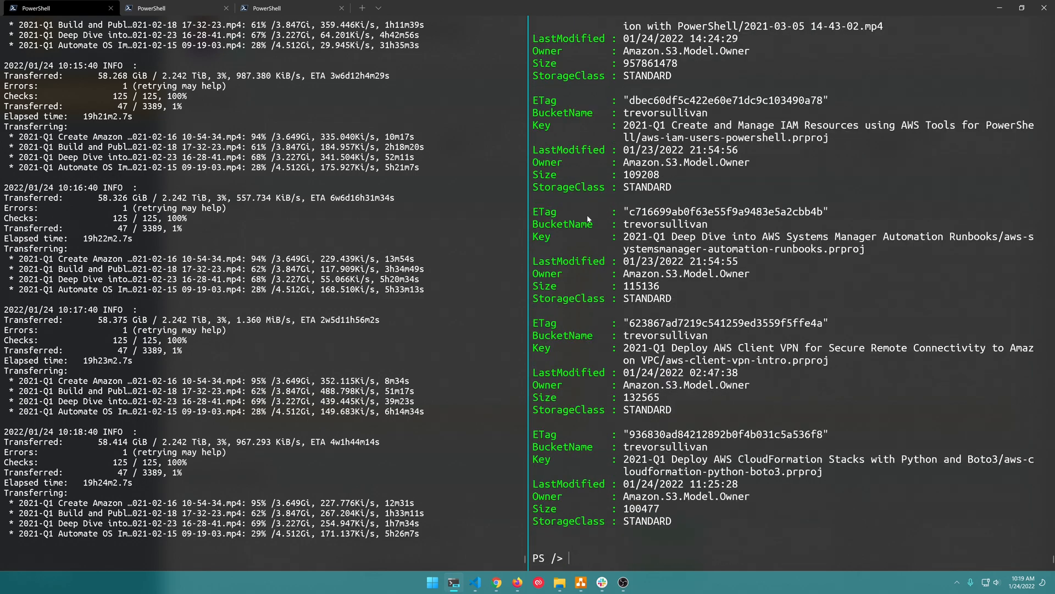
double_click(641, 174)
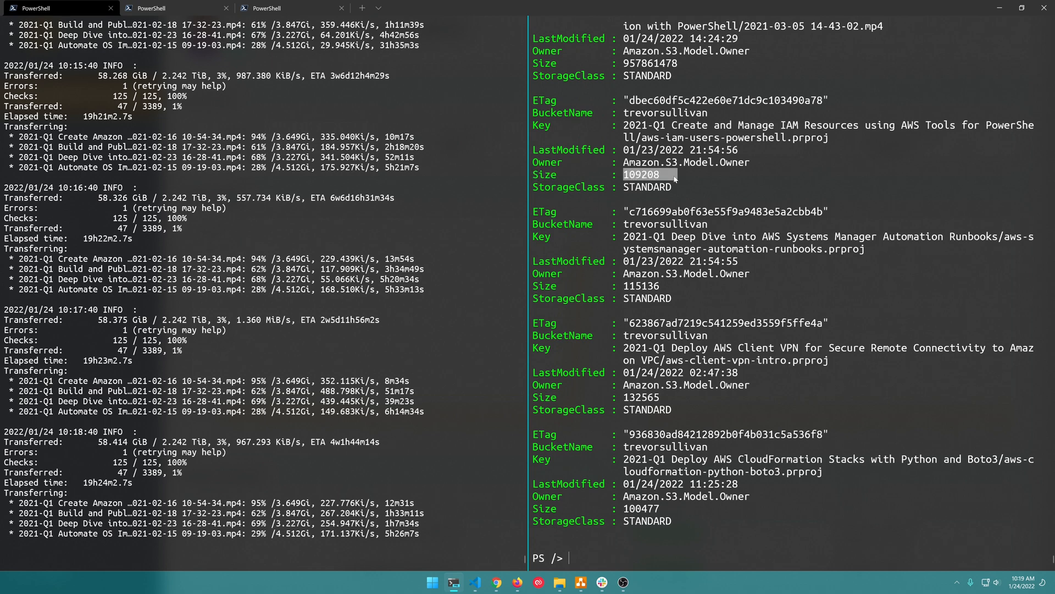
type("Get-S3Object -BucketName trevorsullivan -EndpointUrl https://s3.filebase.com |")
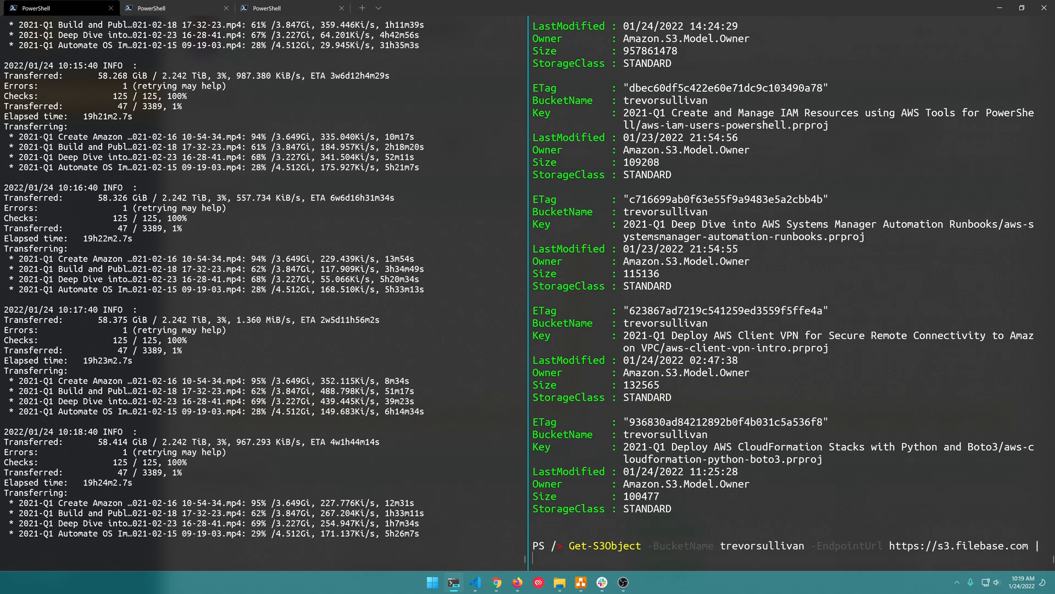
type("Measure-")
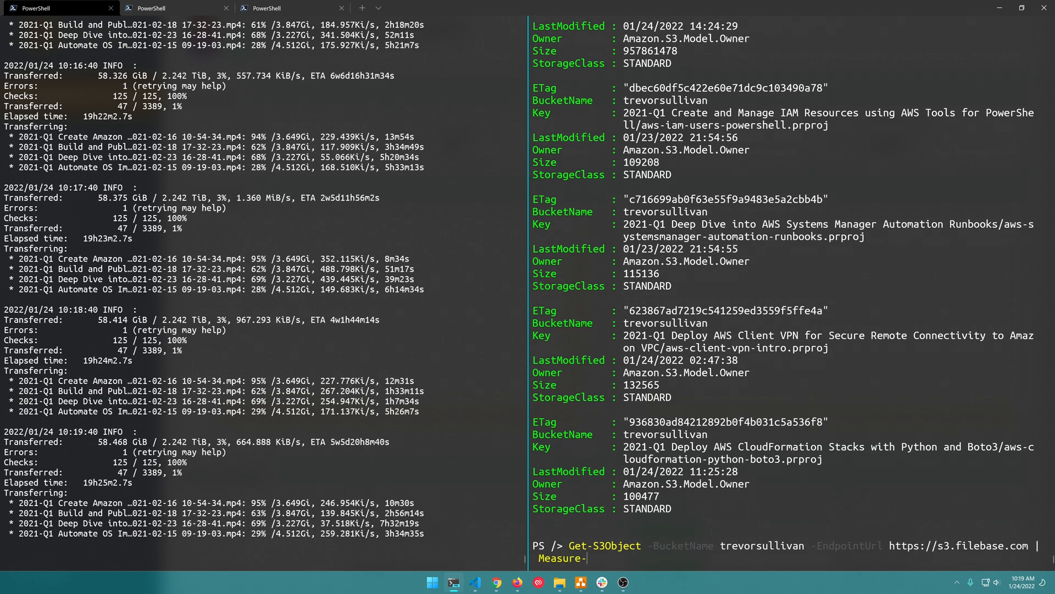
type("Object")
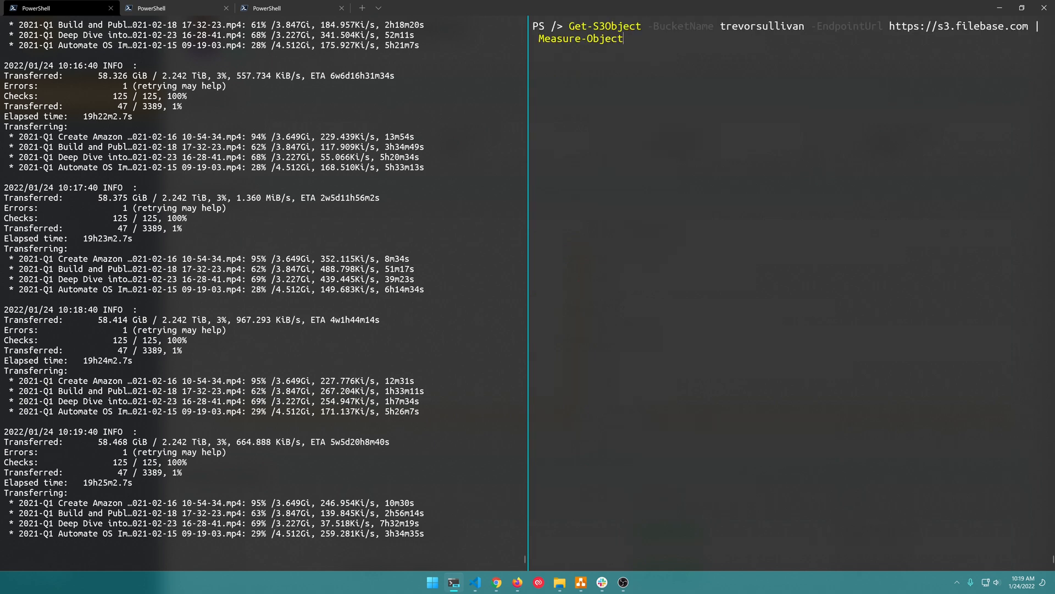
type("-Sum -")
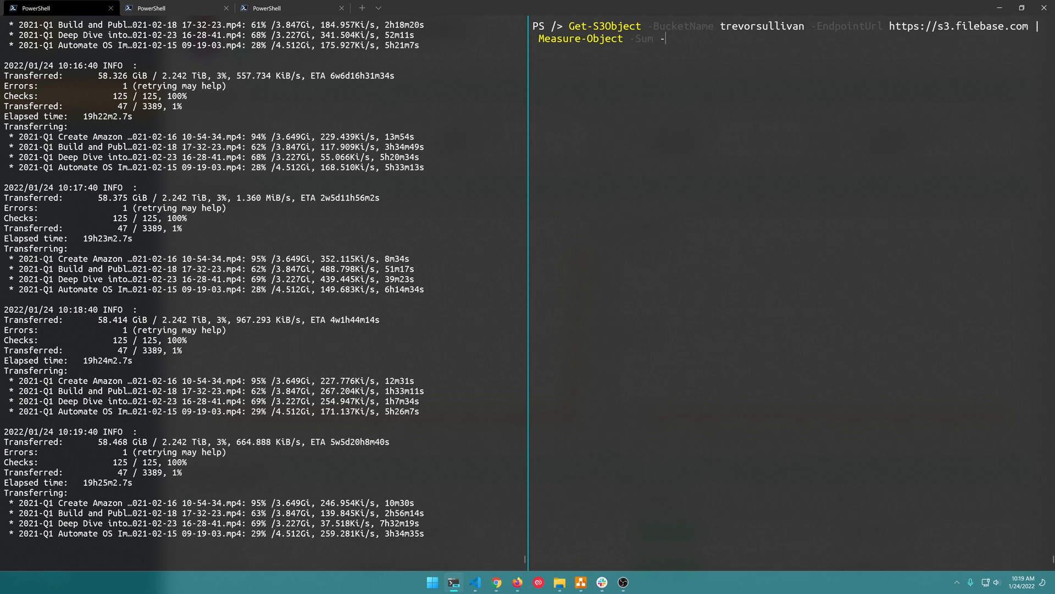
type("Property Size")
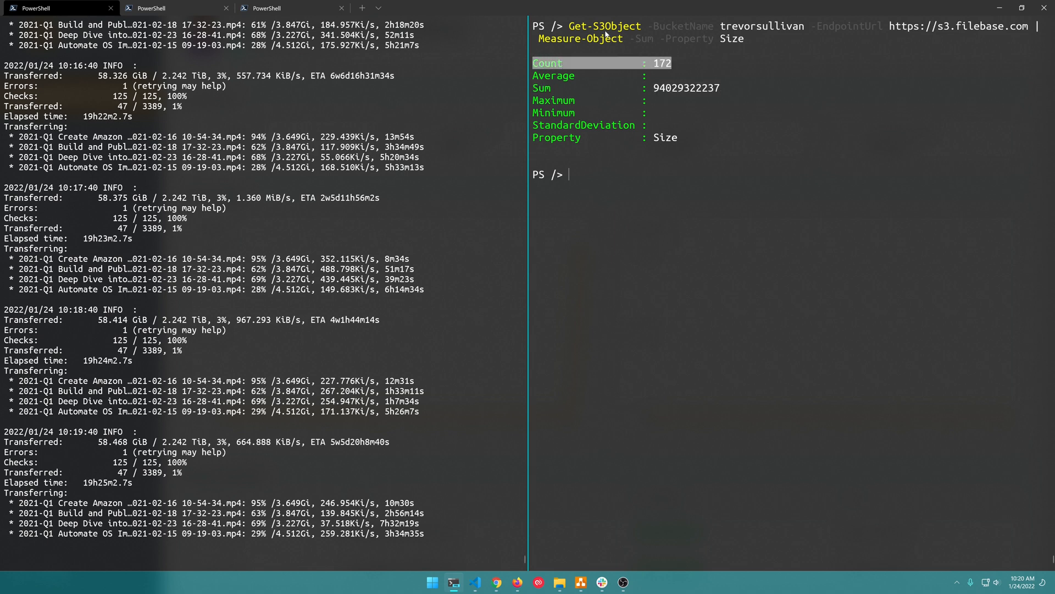
double_click(604, 26)
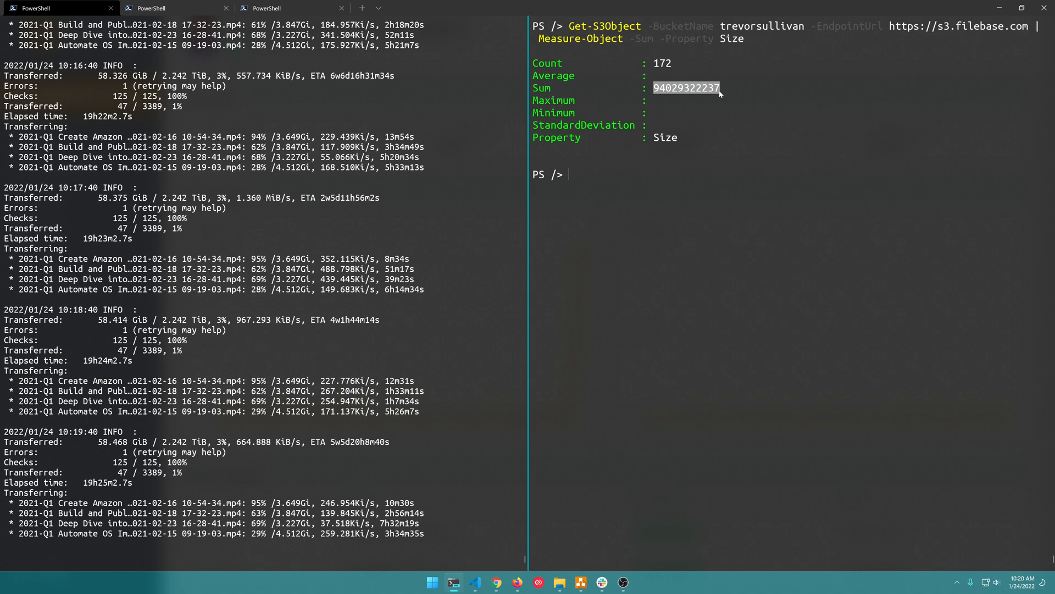
mouse_move(546, 139)
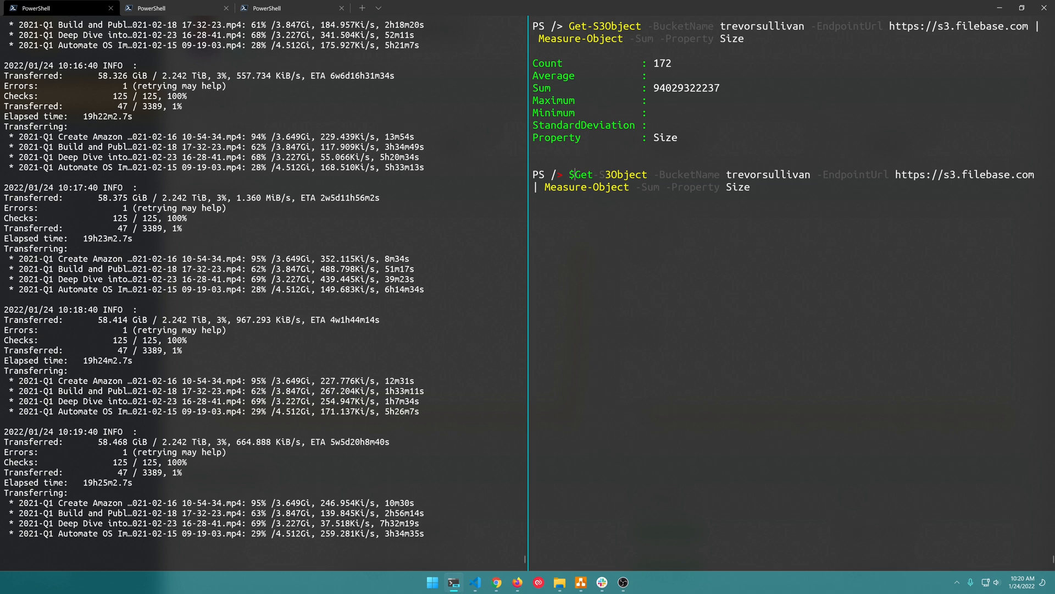
- Store the measurement in $Measurement and display $Measurement.Sum
type("Measurement =")
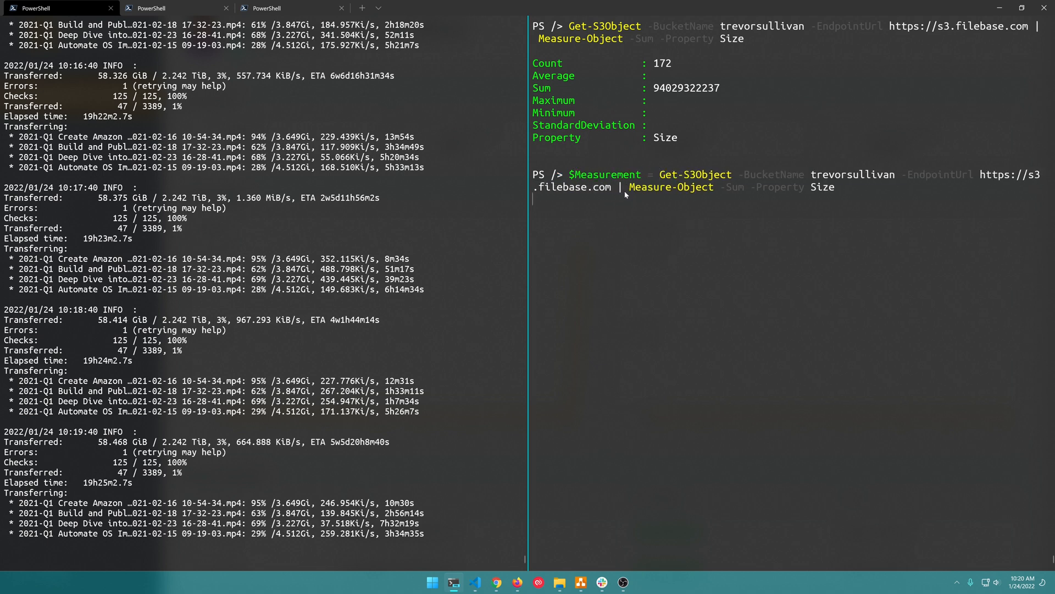
type("$m")
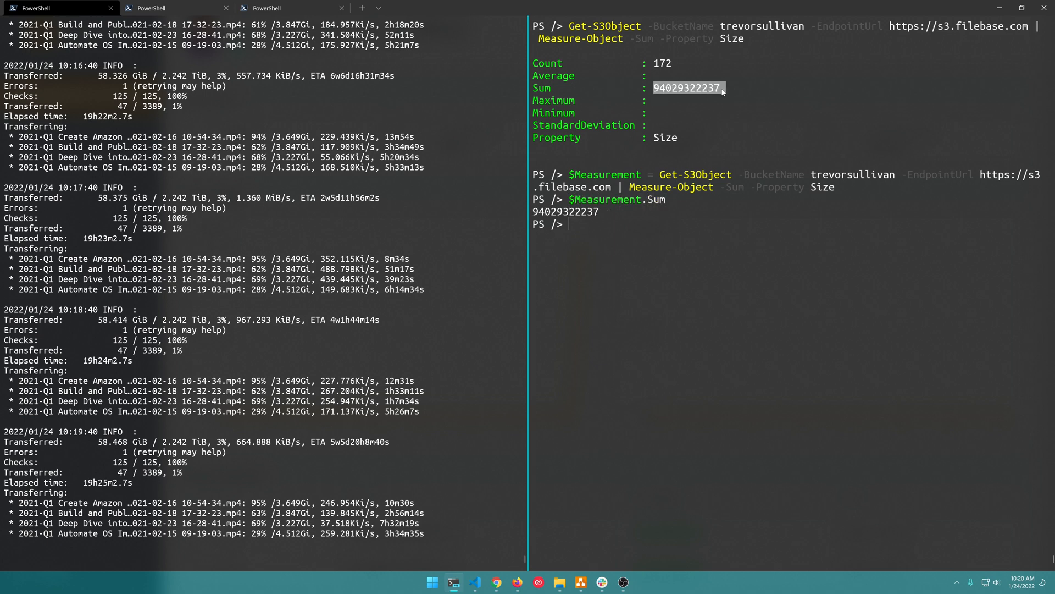
type("$Measurement.Sum")
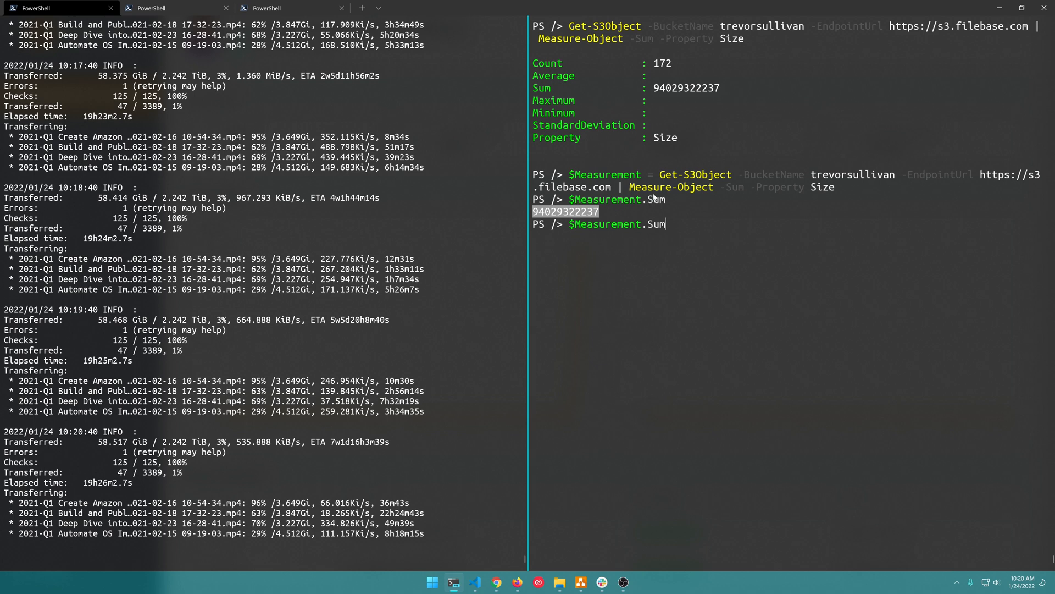
- Convert the Sum to gigabytes (87.57, briefly trying TB) and cast it to int, giving 88
type("/ 1GB")
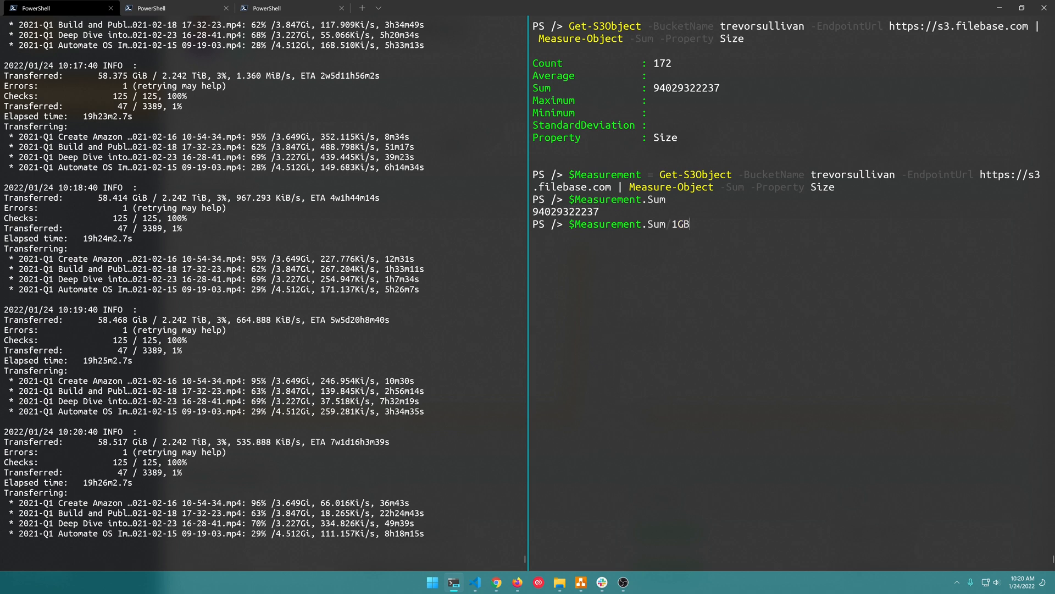
double_click(682, 224)
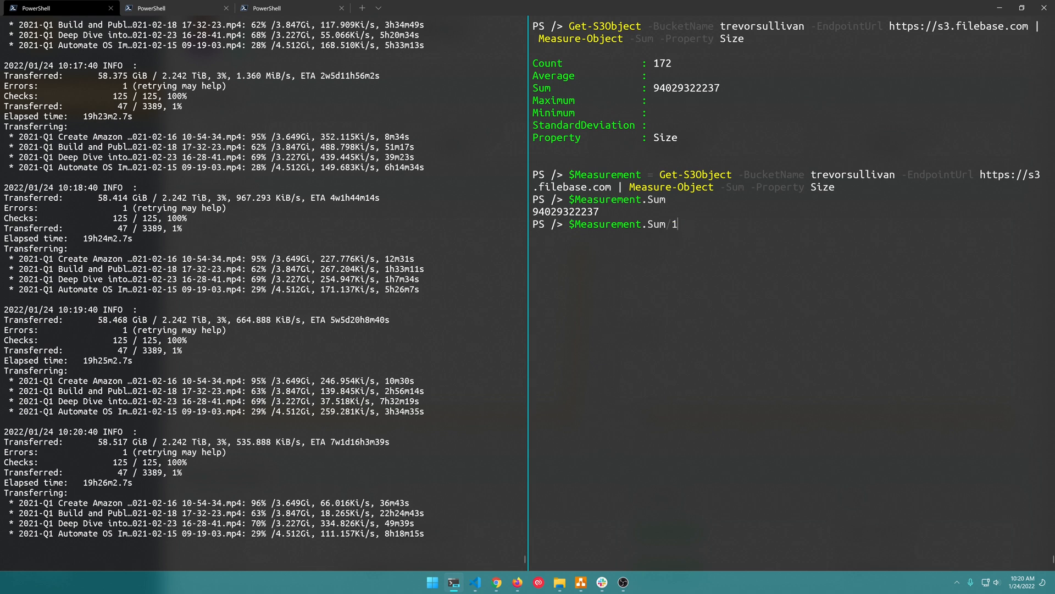
type("TB")
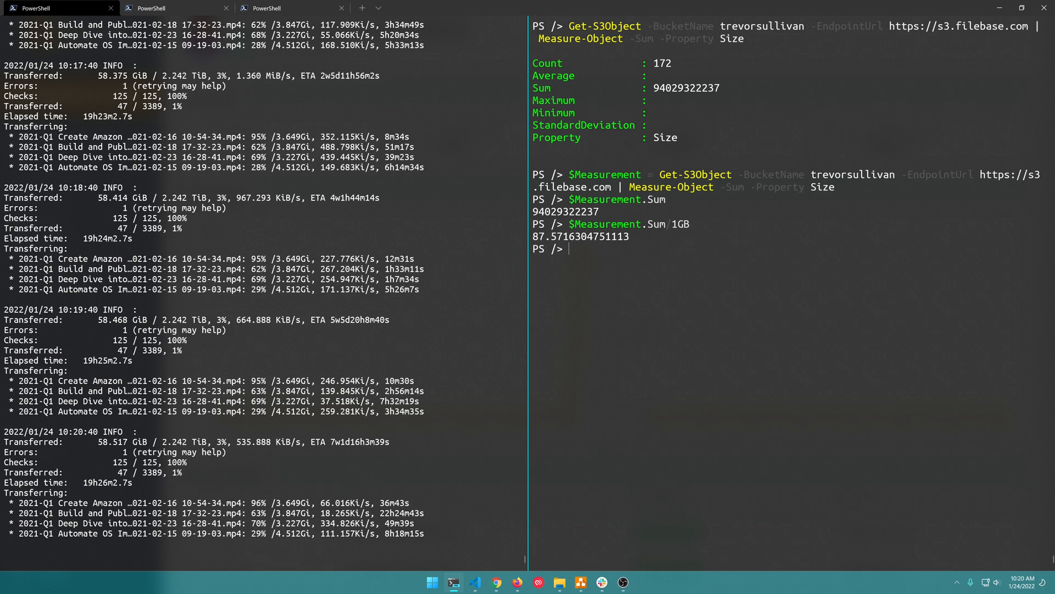
left_click_drag(532, 236, 620, 236)
type("[int]($Measurement.Sum/1GB")
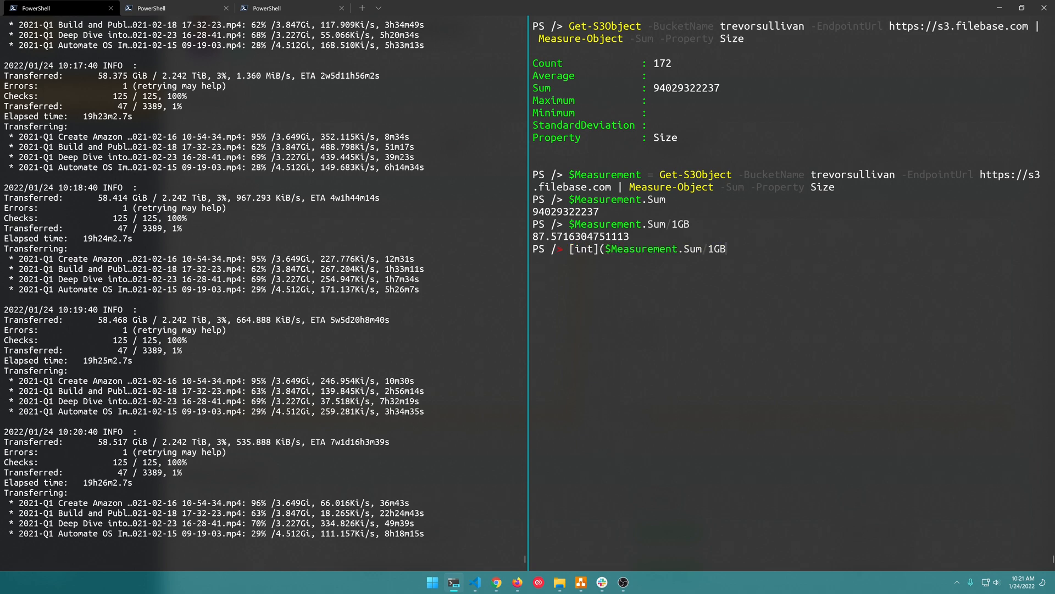
type(")")
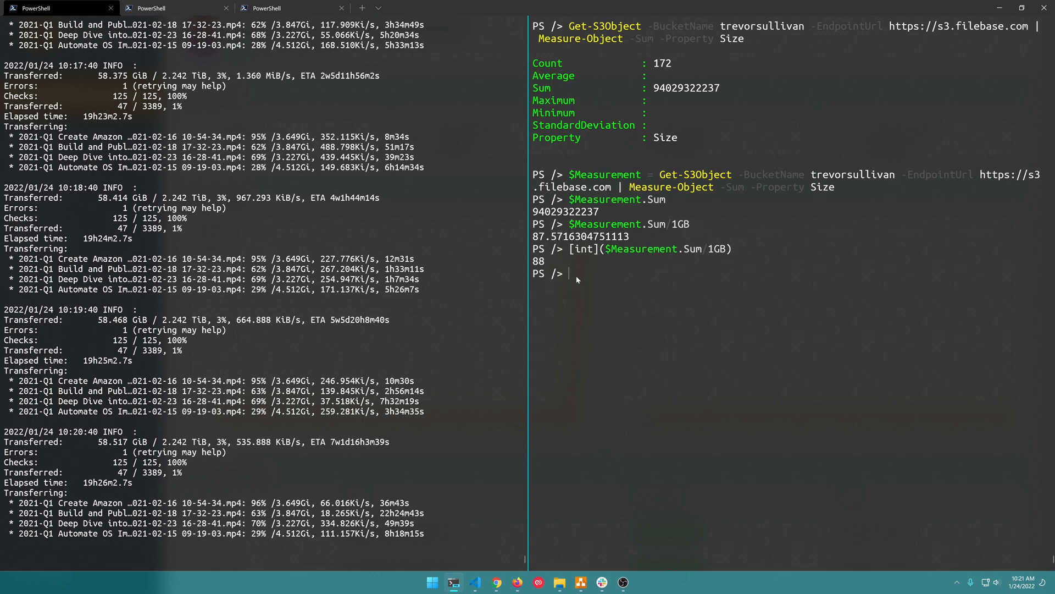
mouse_move(639, 261)
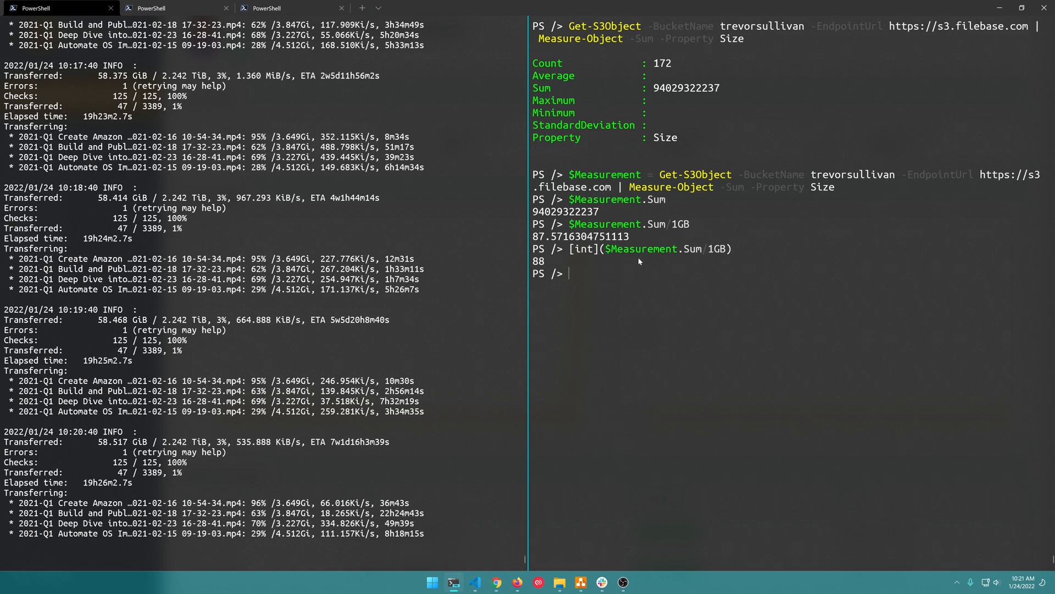